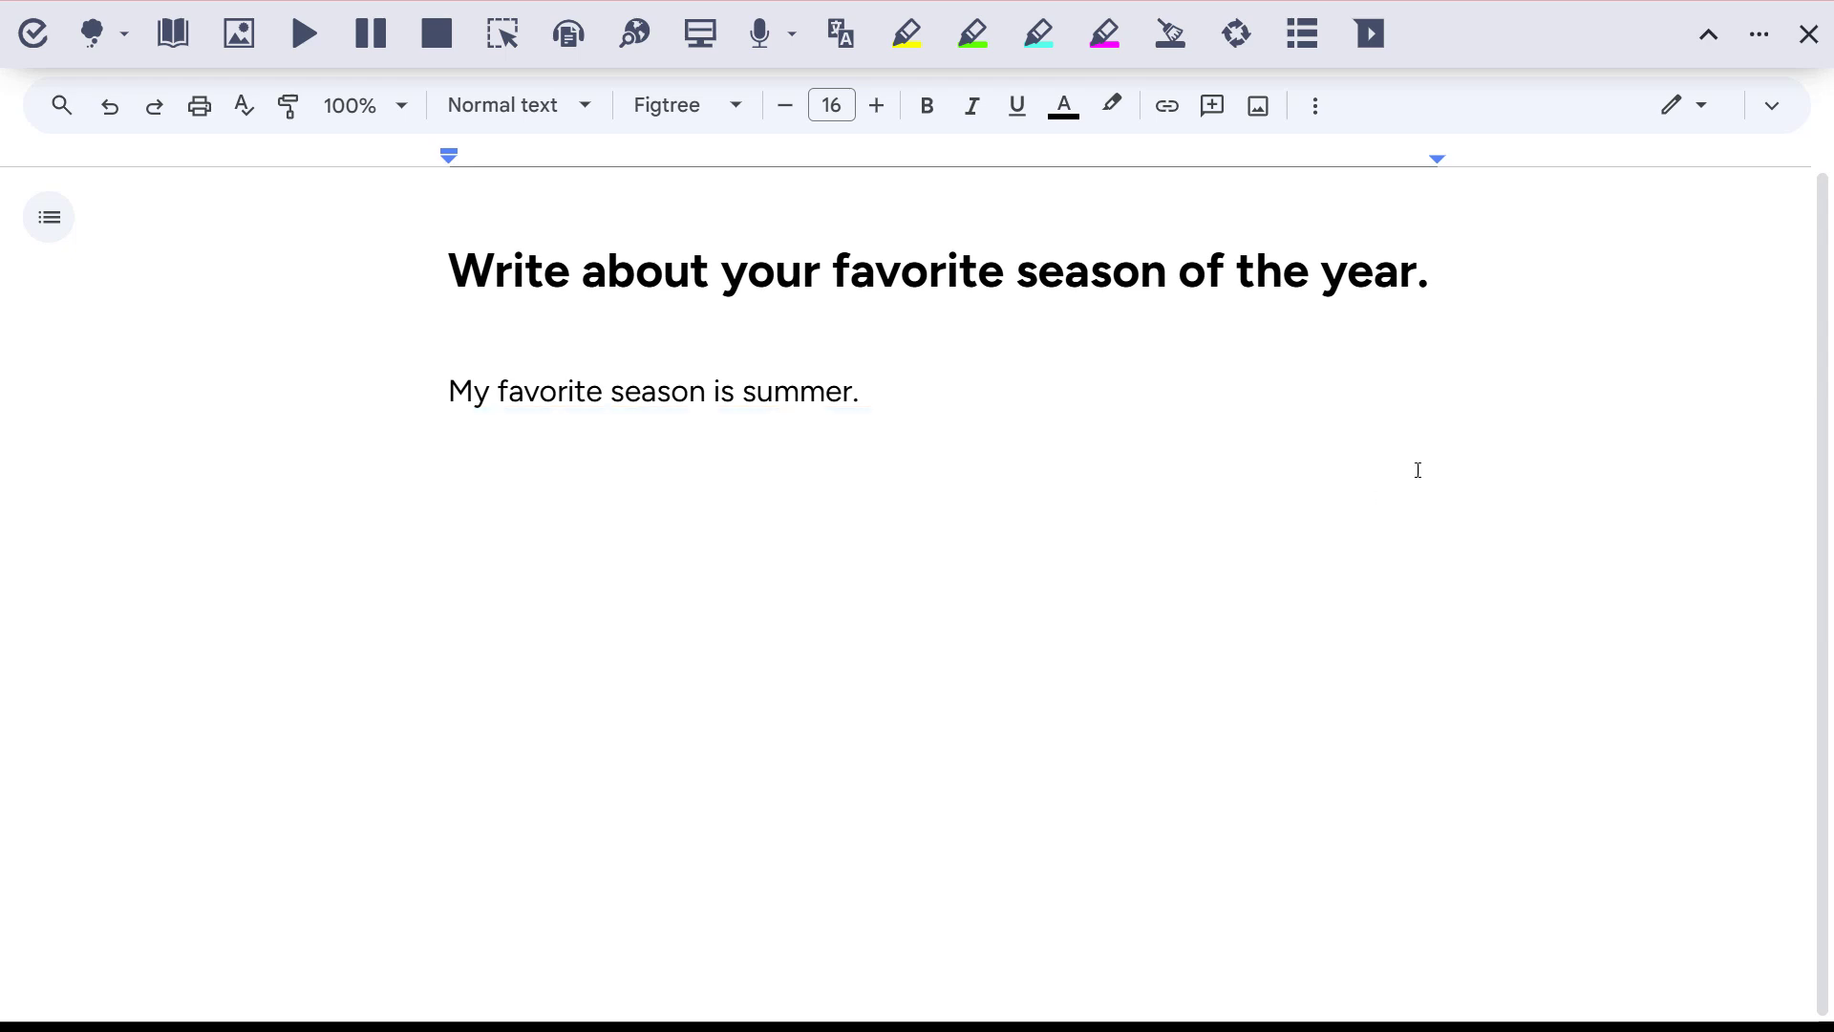
Set Talk&Type to translate Spanish speech into English and return to the essay.
left_click(863, 390)
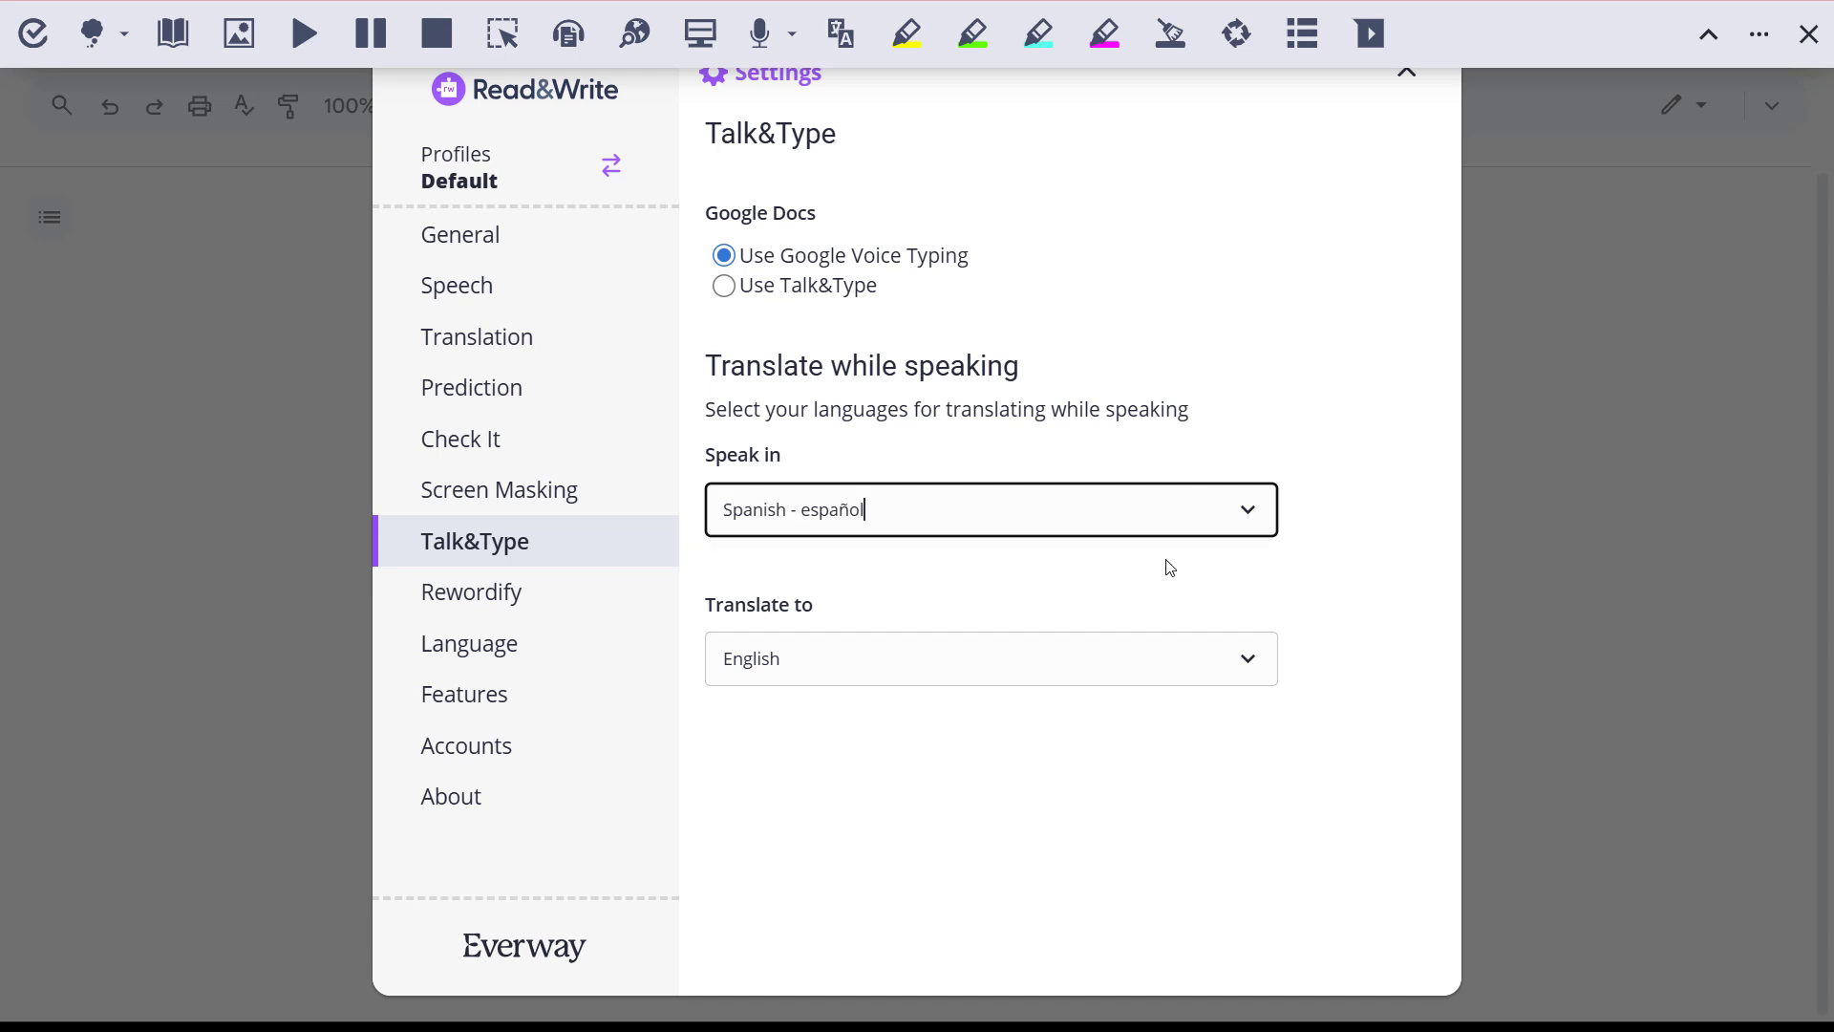
mouse_move(1421, 95)
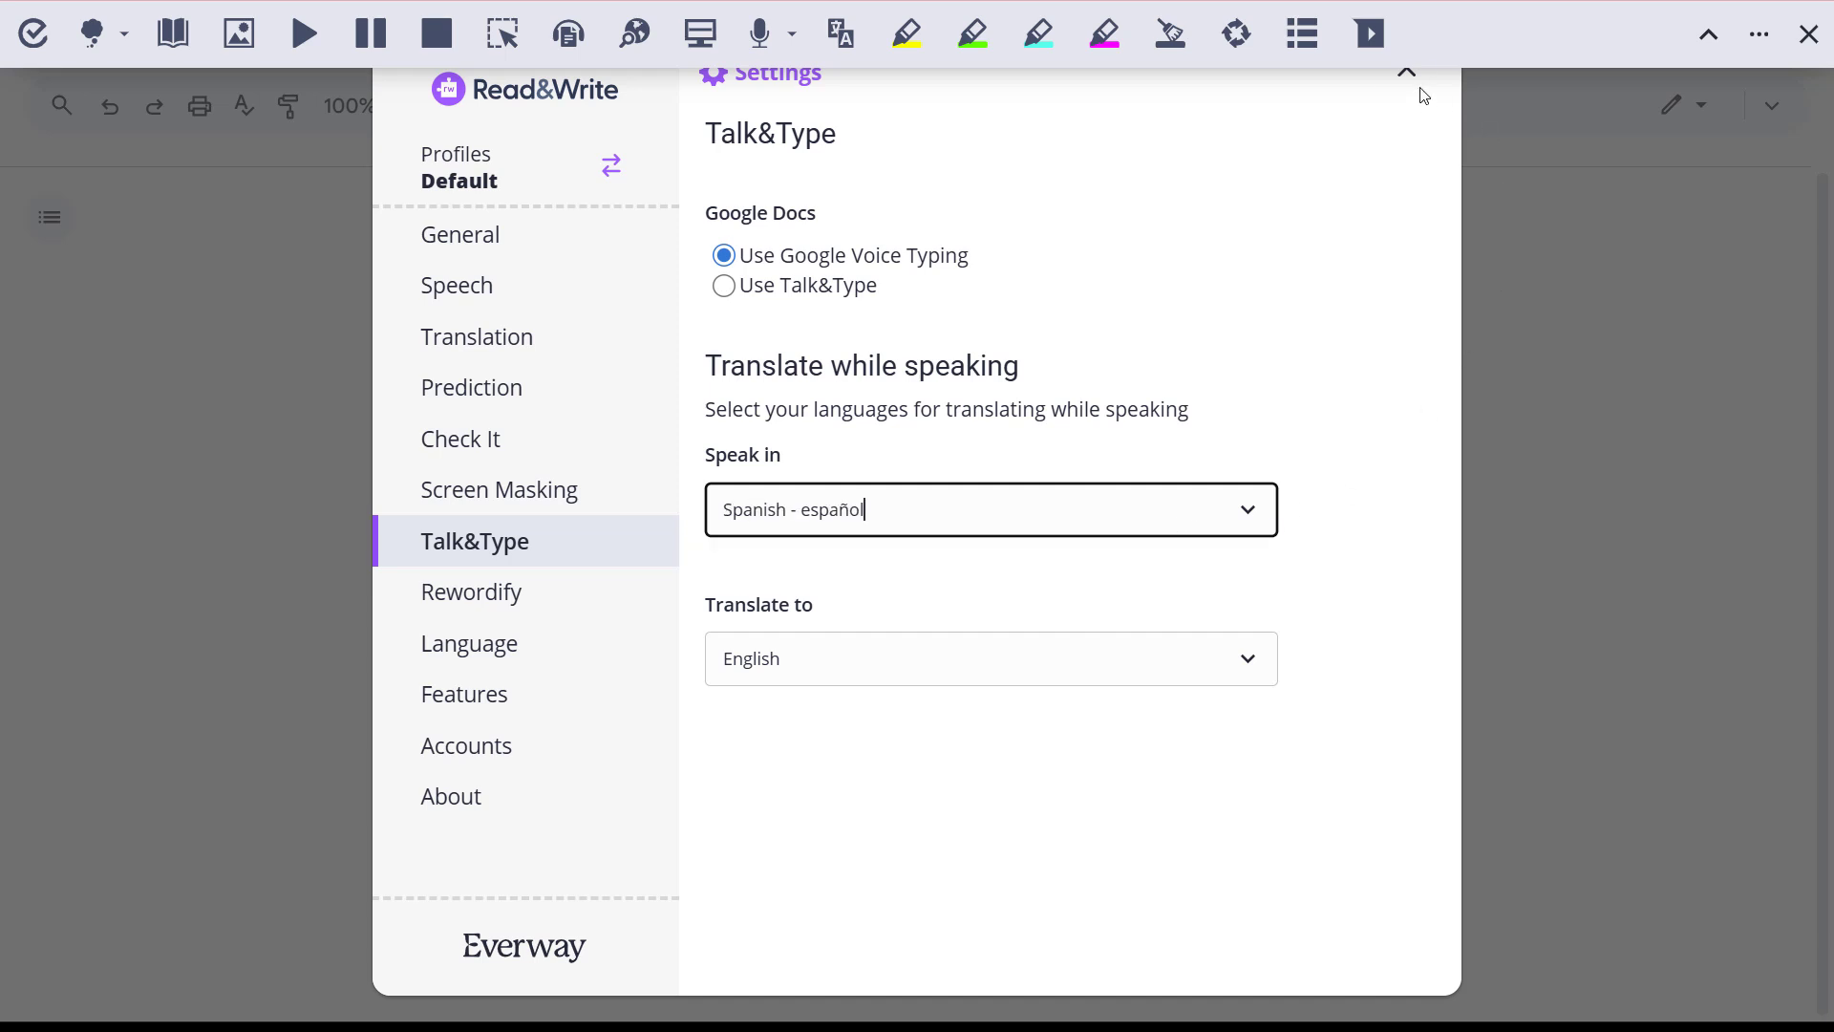
left_click(1406, 73)
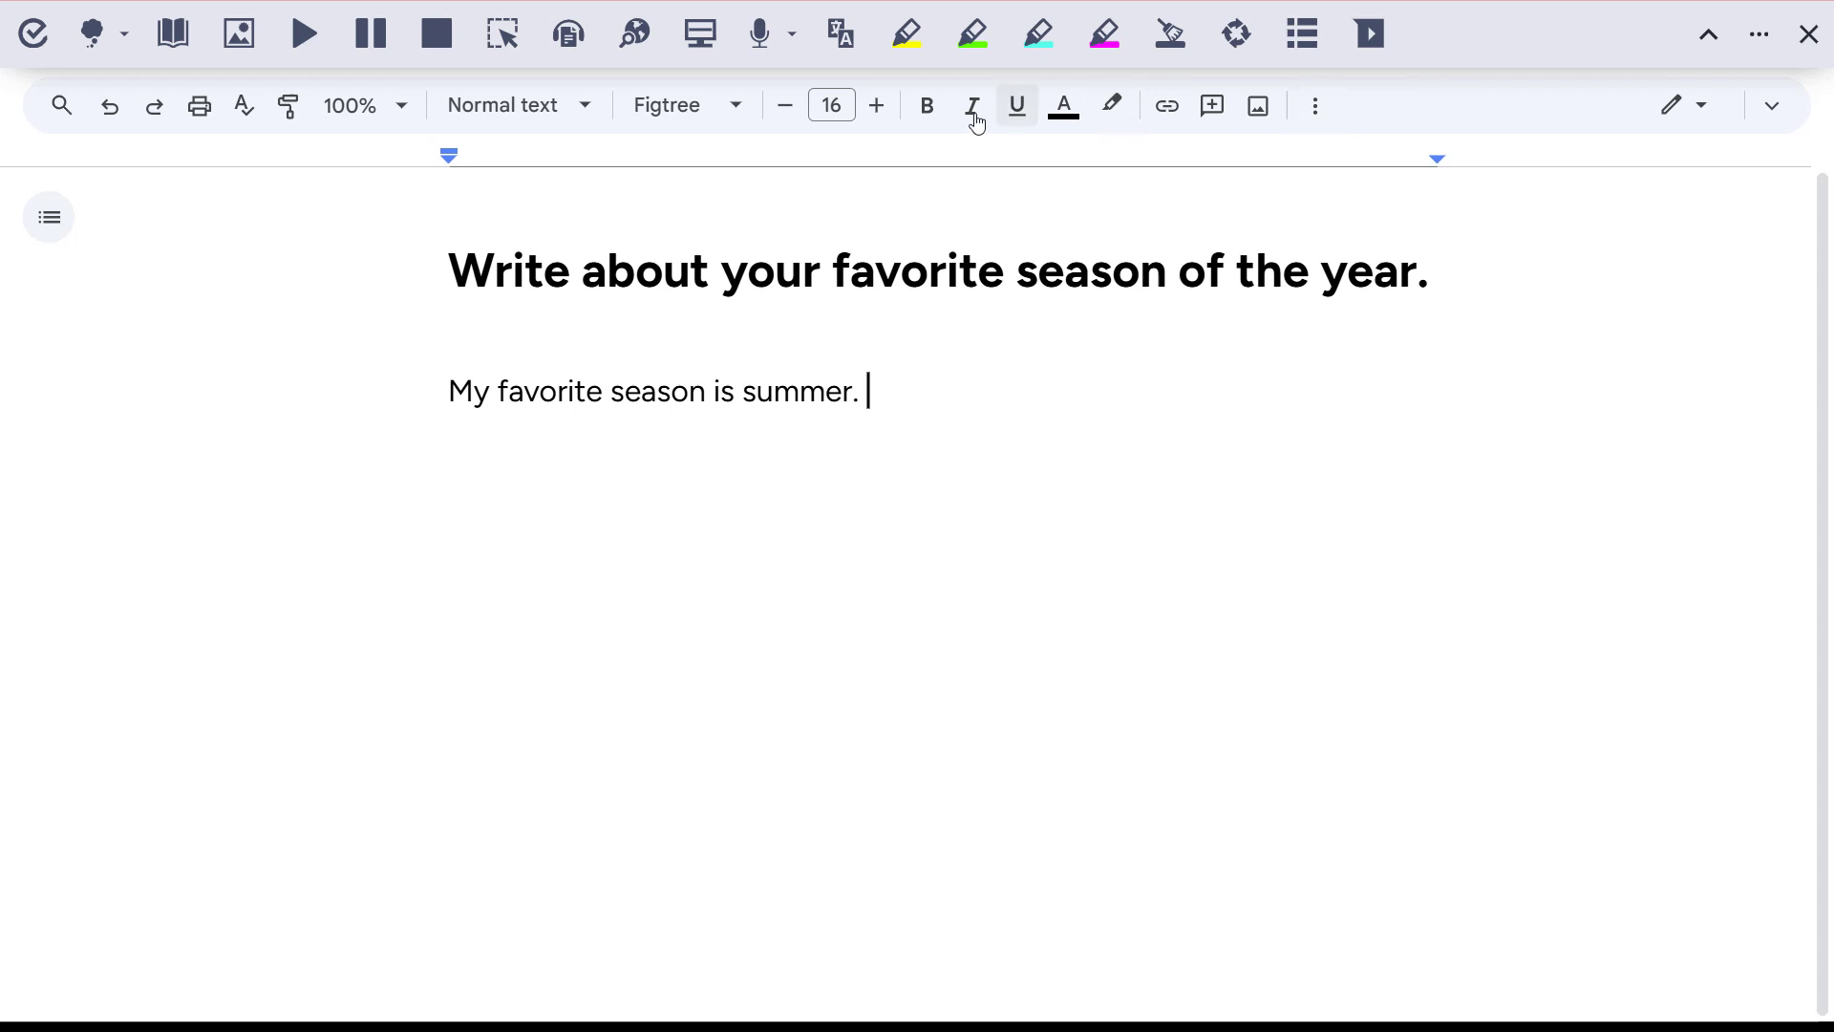
Dictate with translate-while-speaking: 'In summer I like to go to the beach and eat ice cream.'.
left_click(791, 33)
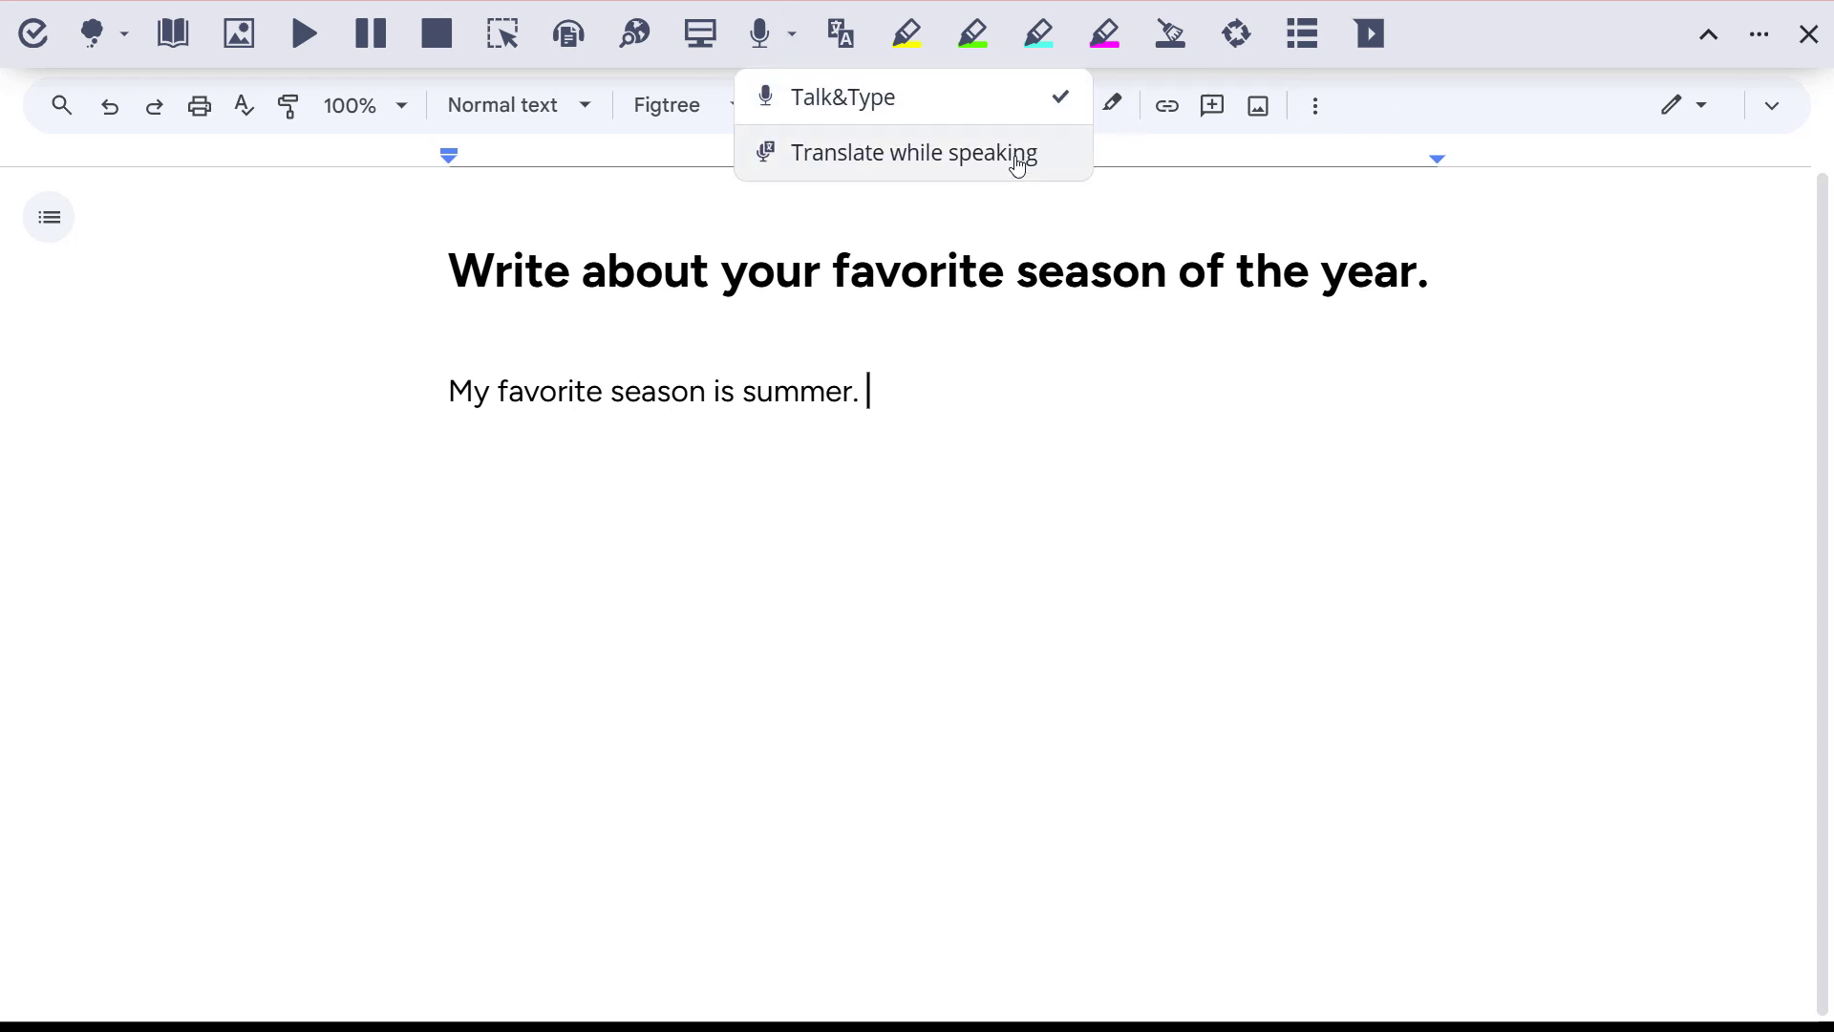
left_click(913, 153)
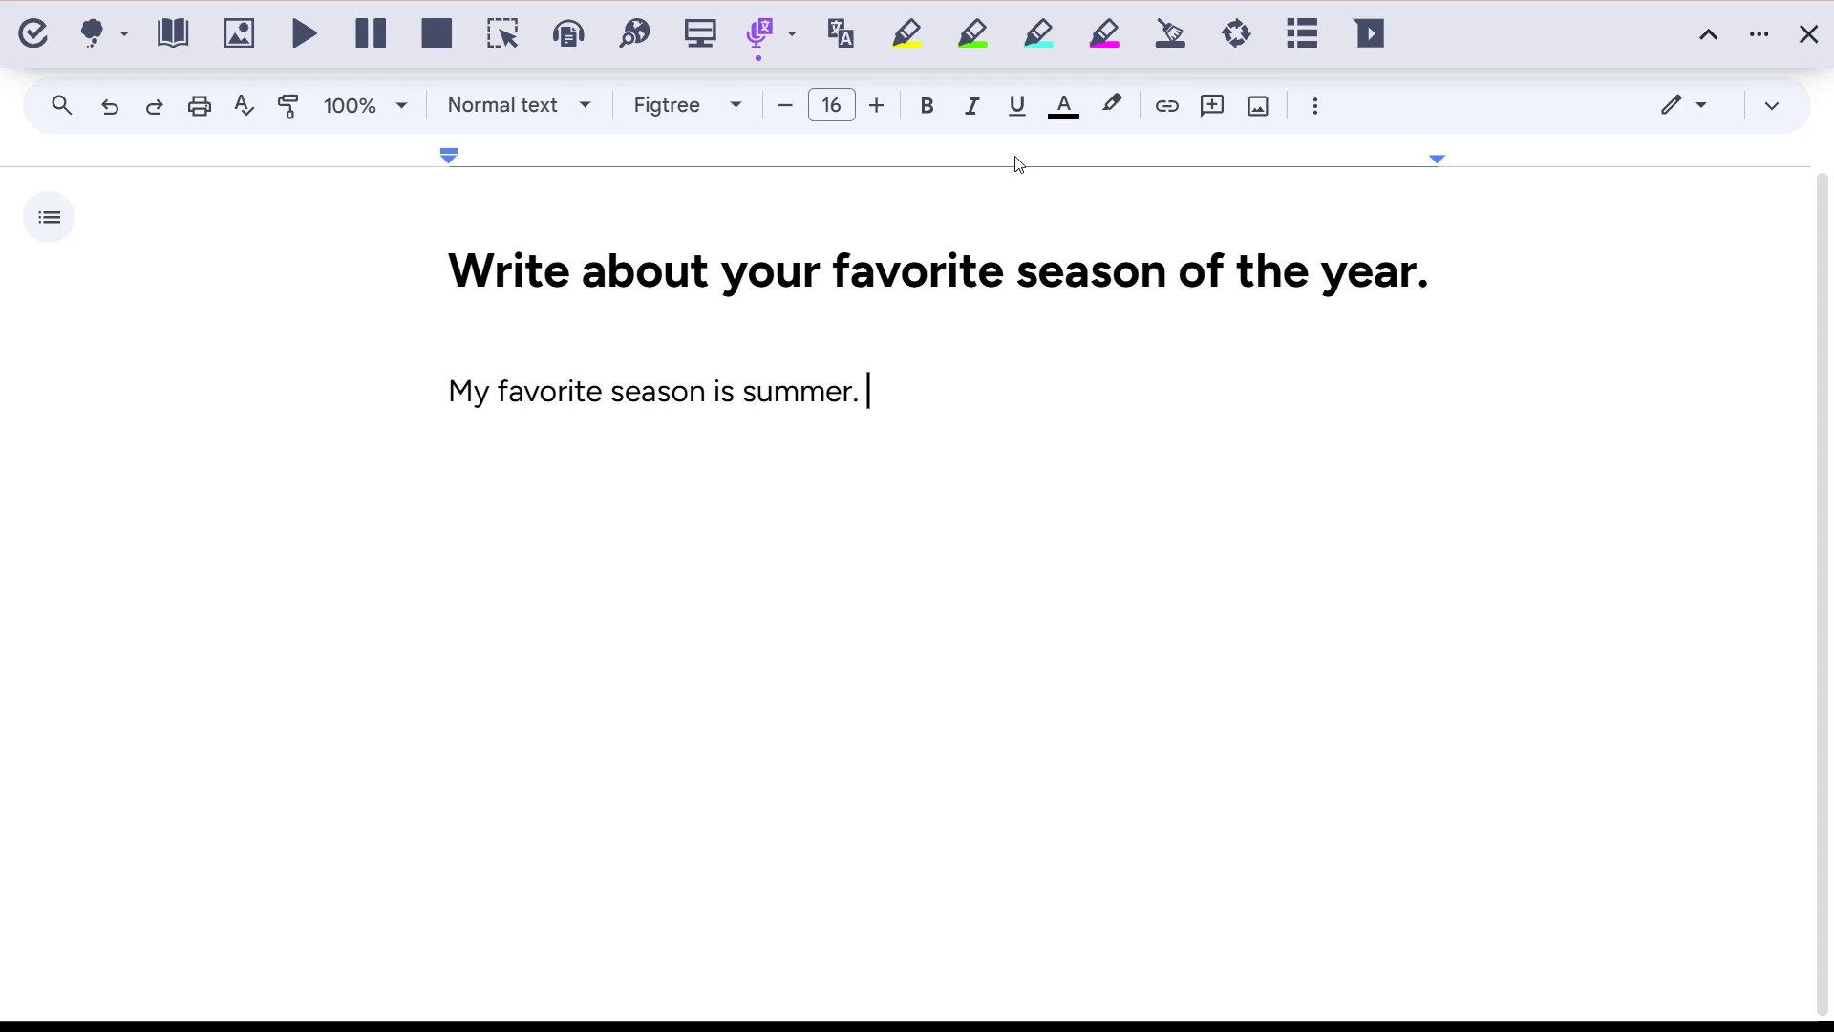
type("In summer I like to go to the beach and eat ice cream.")
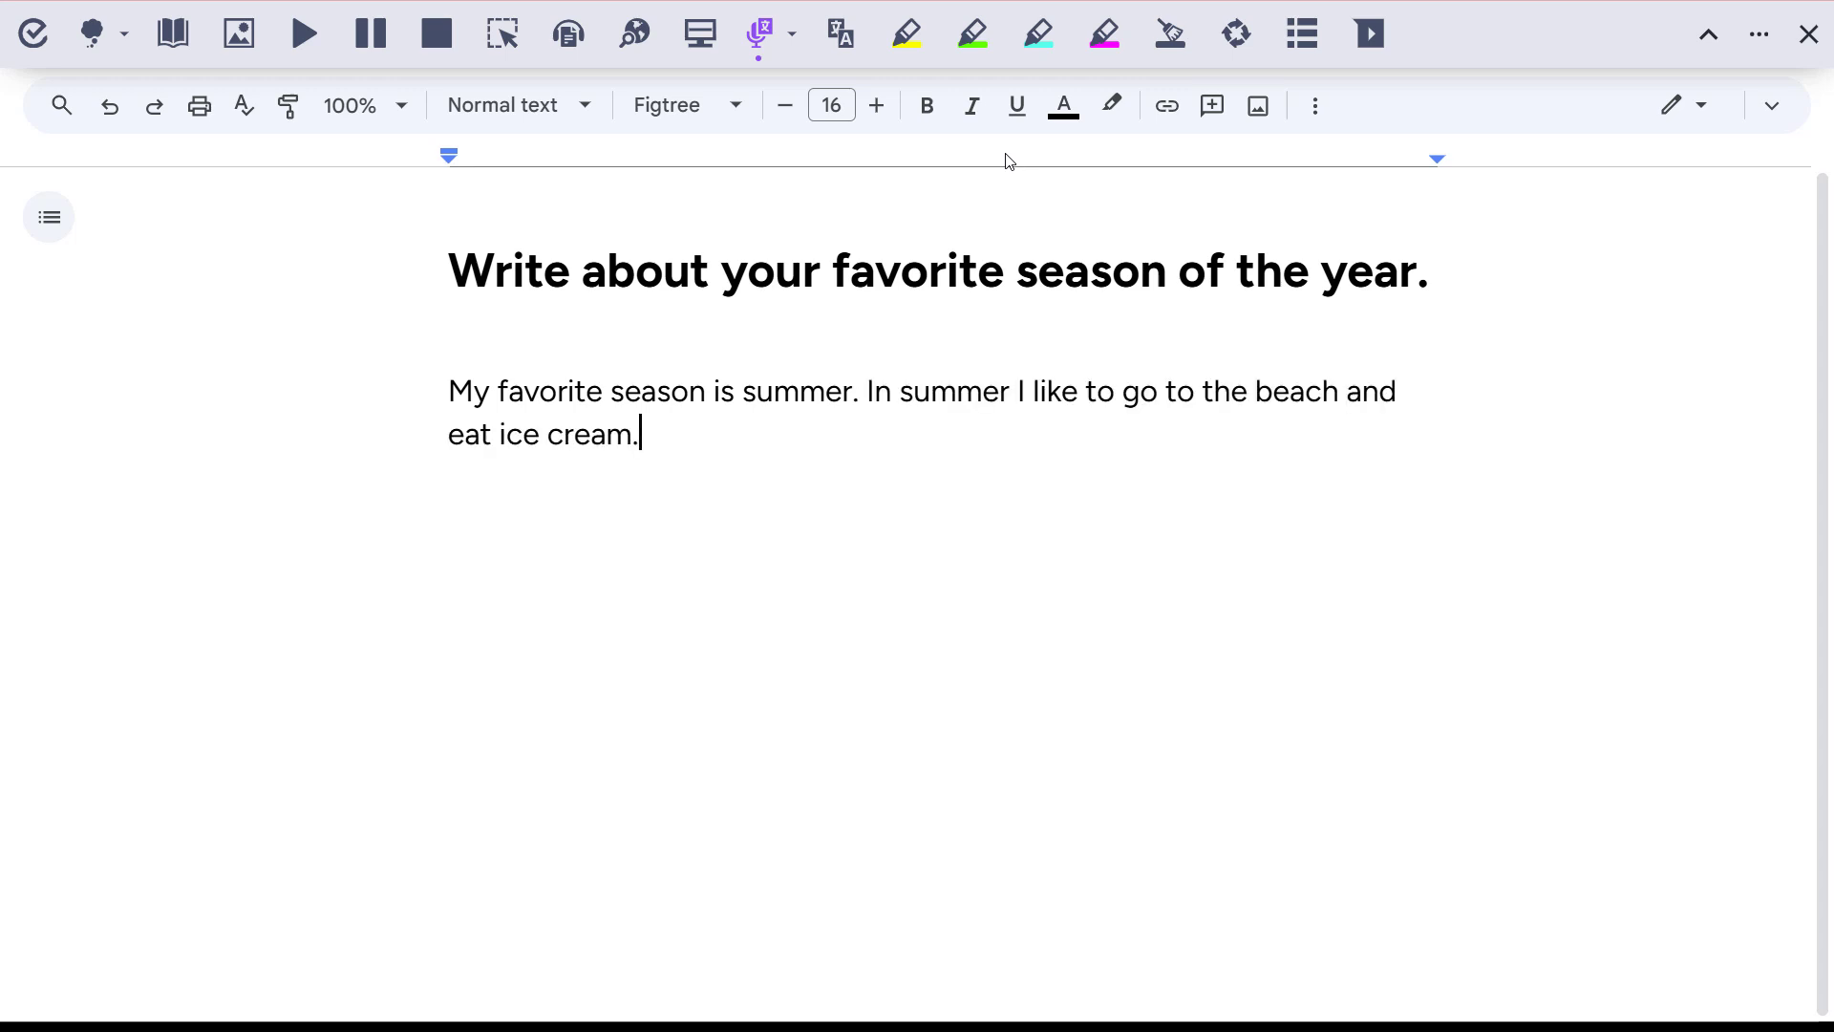
mouse_move(757, 32)
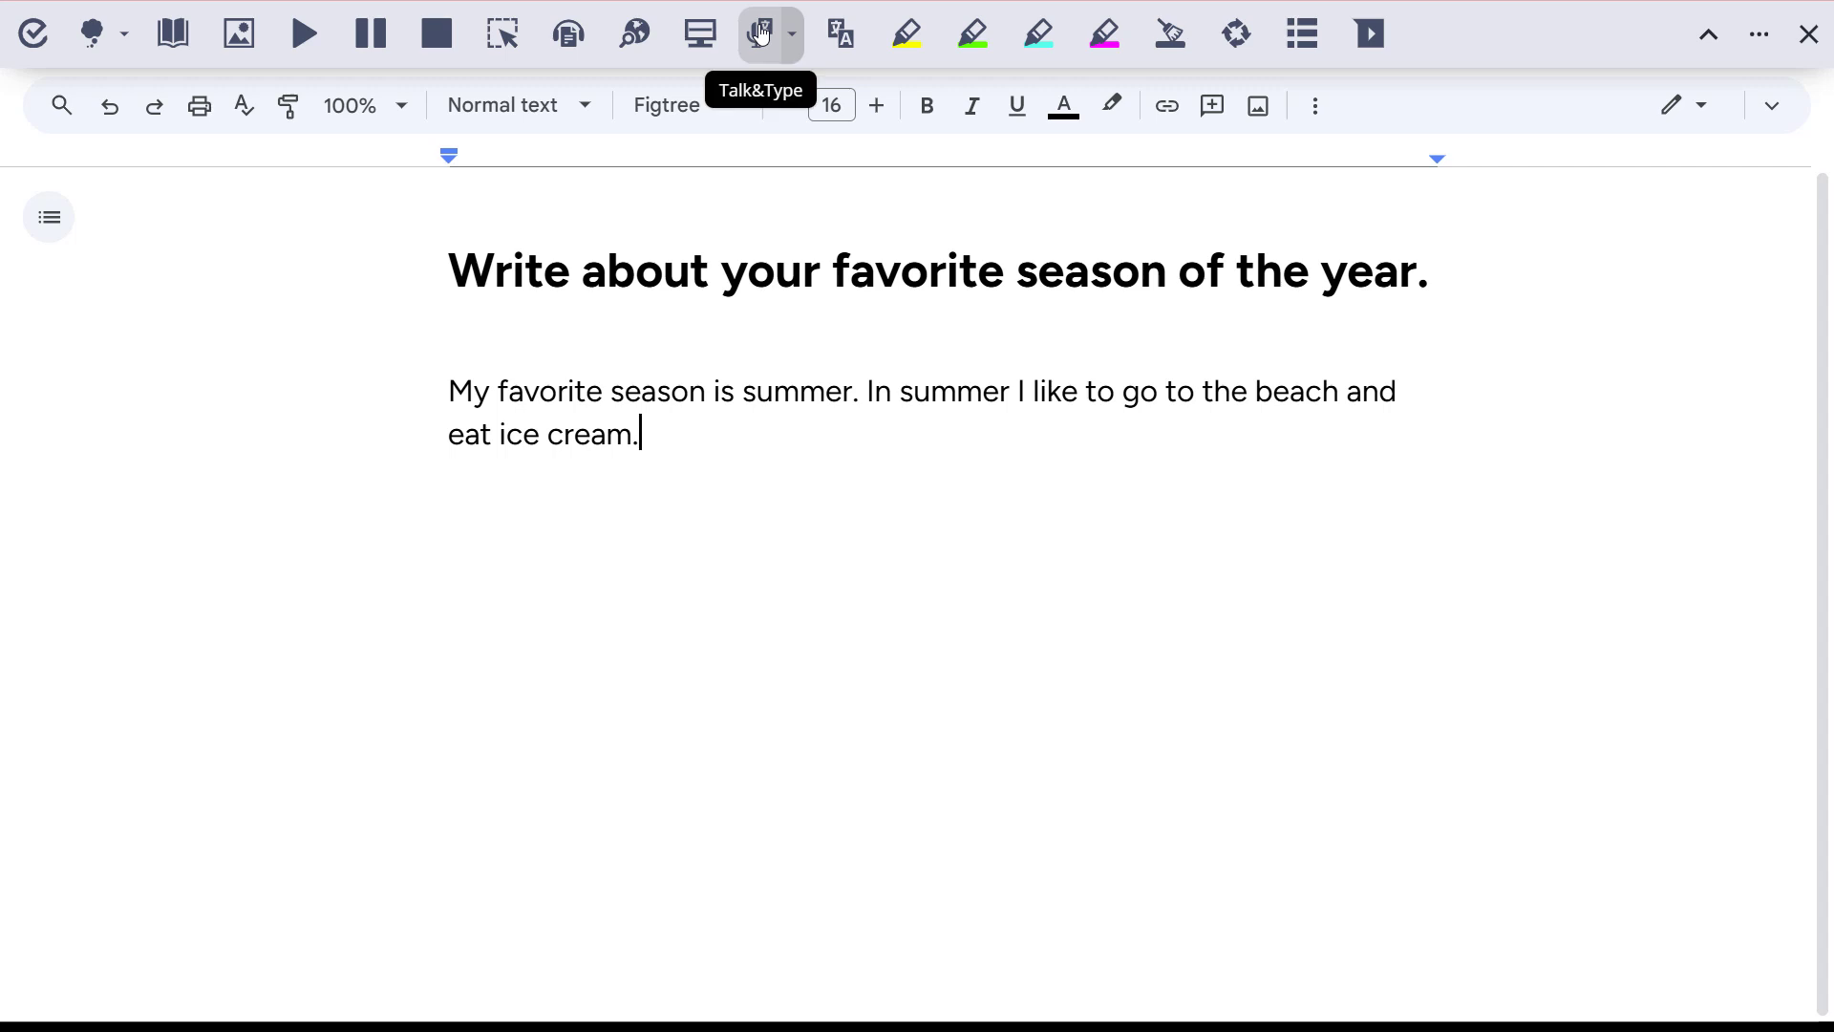
Enable translated dictation in the compact writing panel and show its options list.
left_click(758, 33)
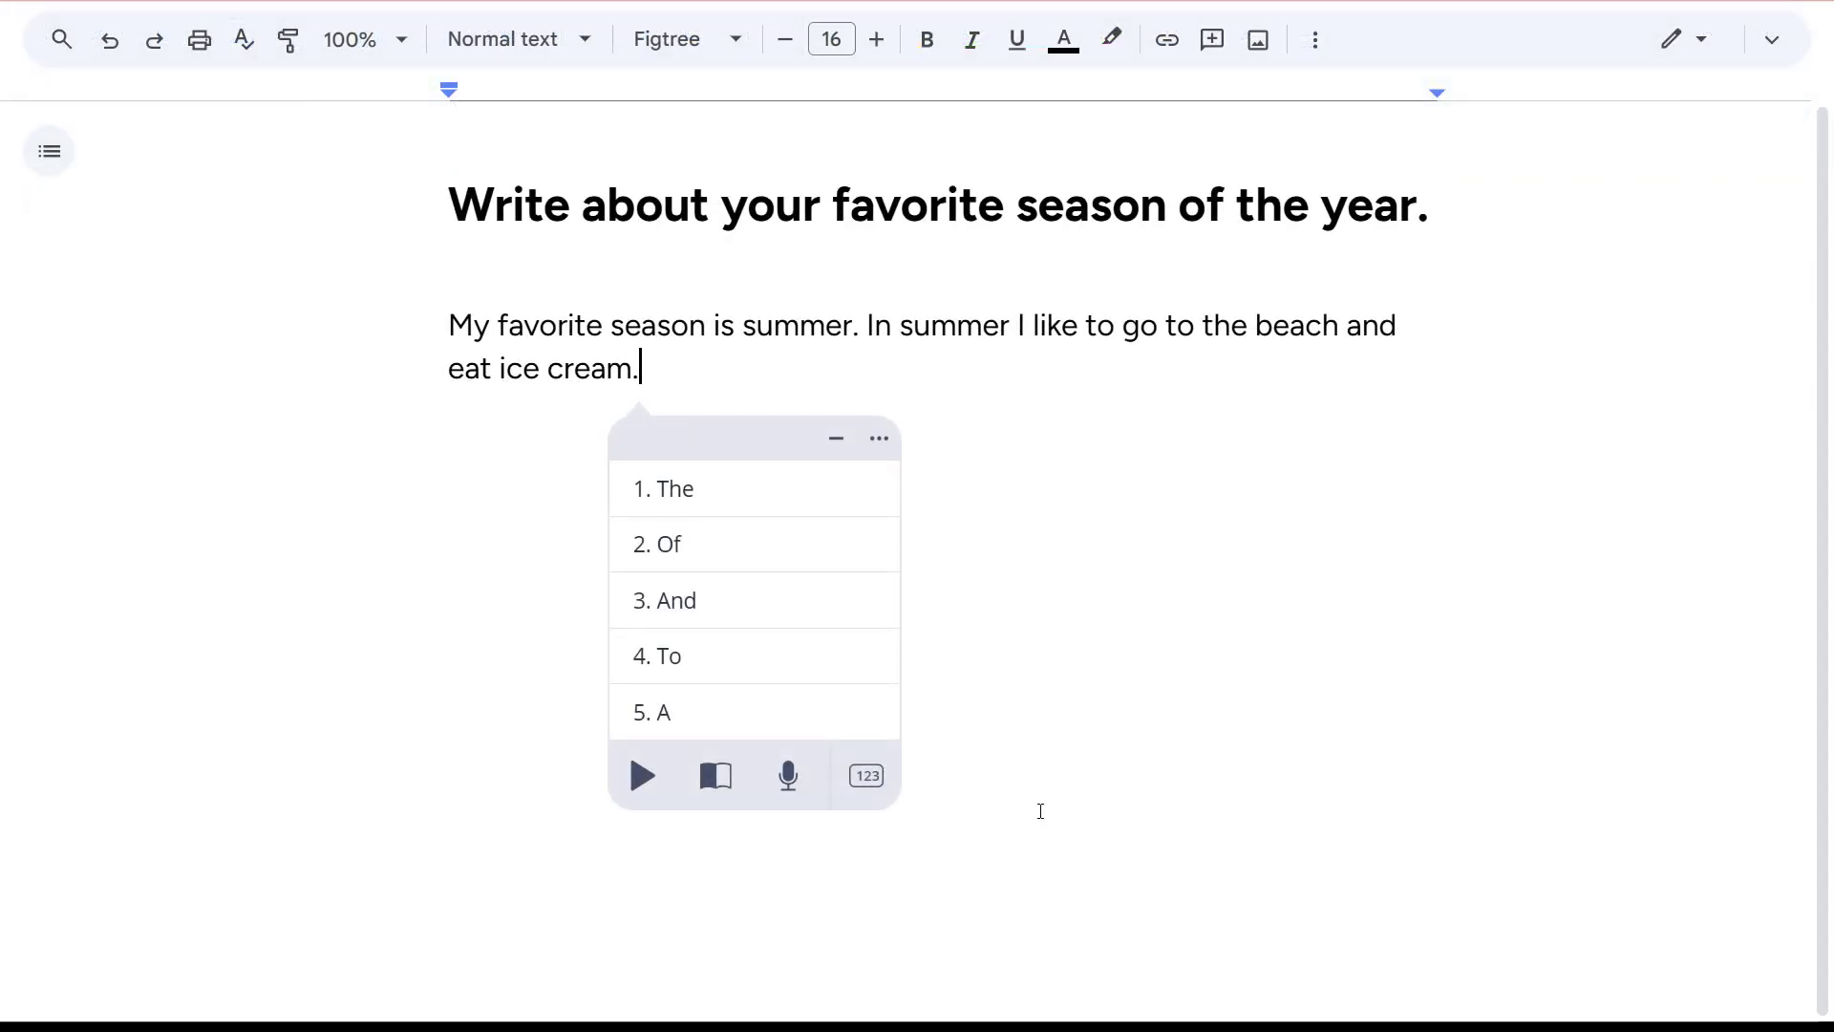
left_click(785, 776)
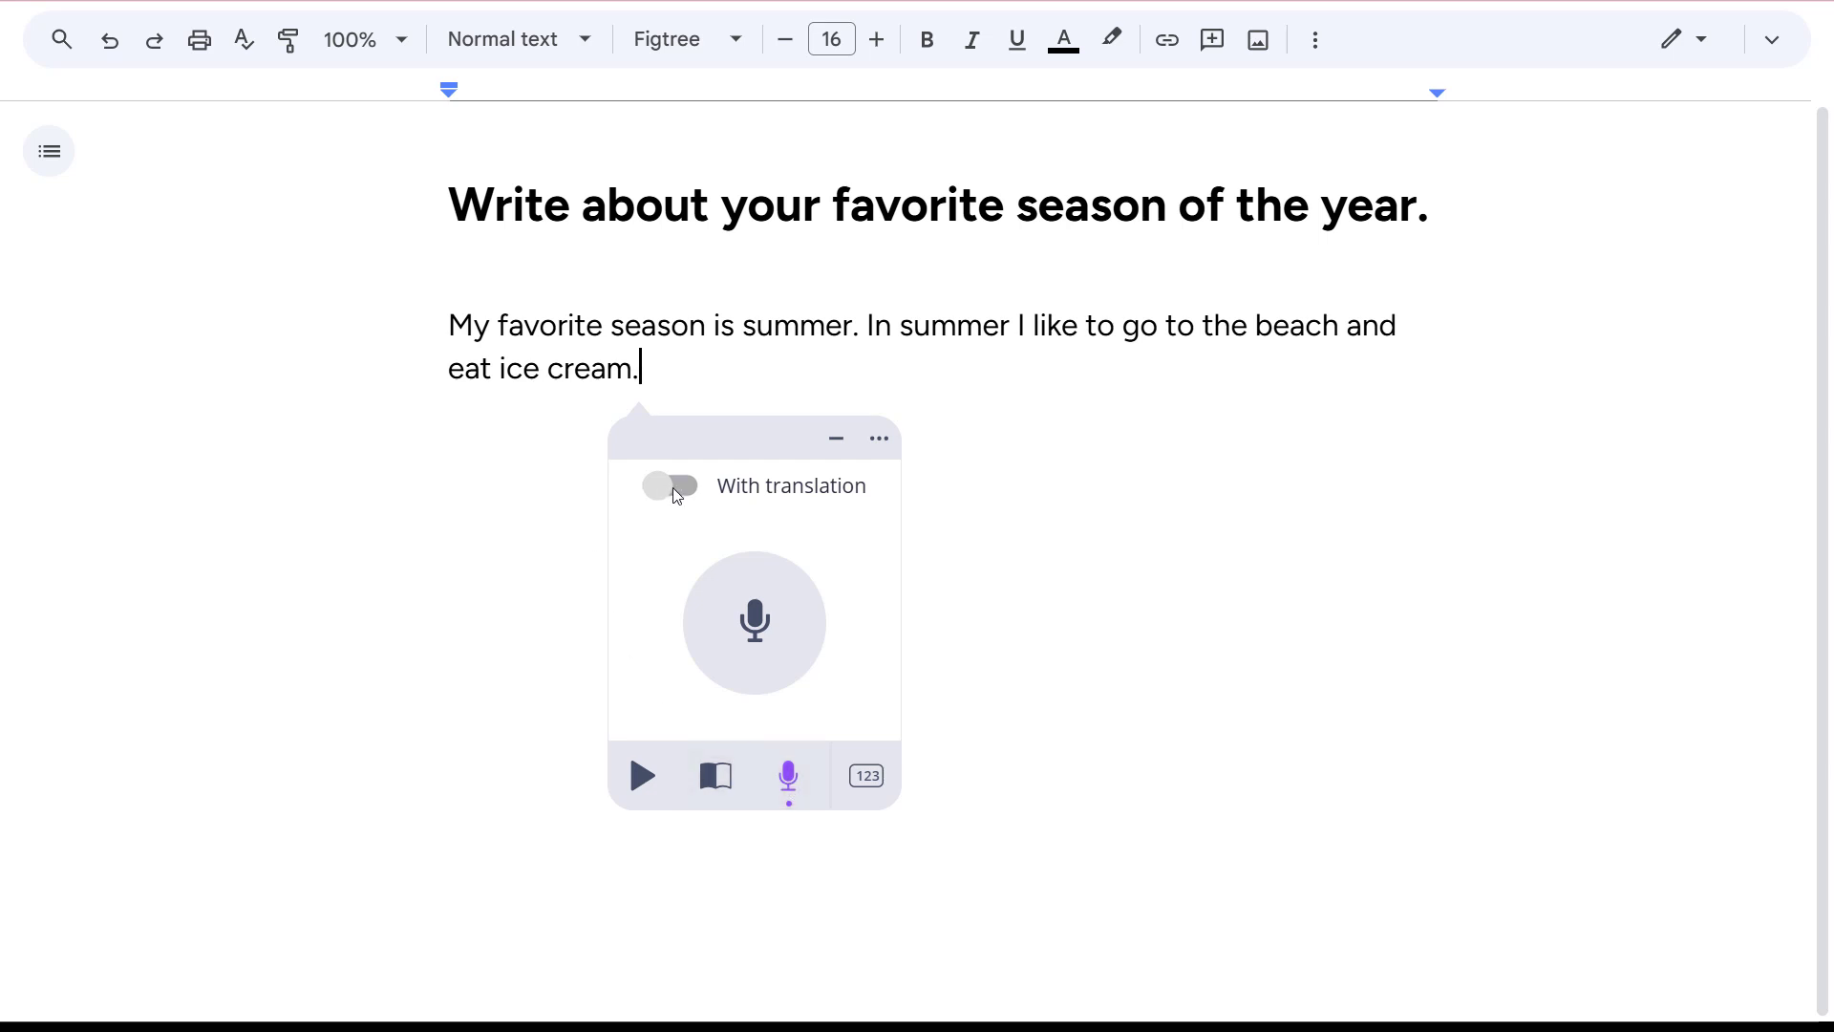
left_click(670, 485)
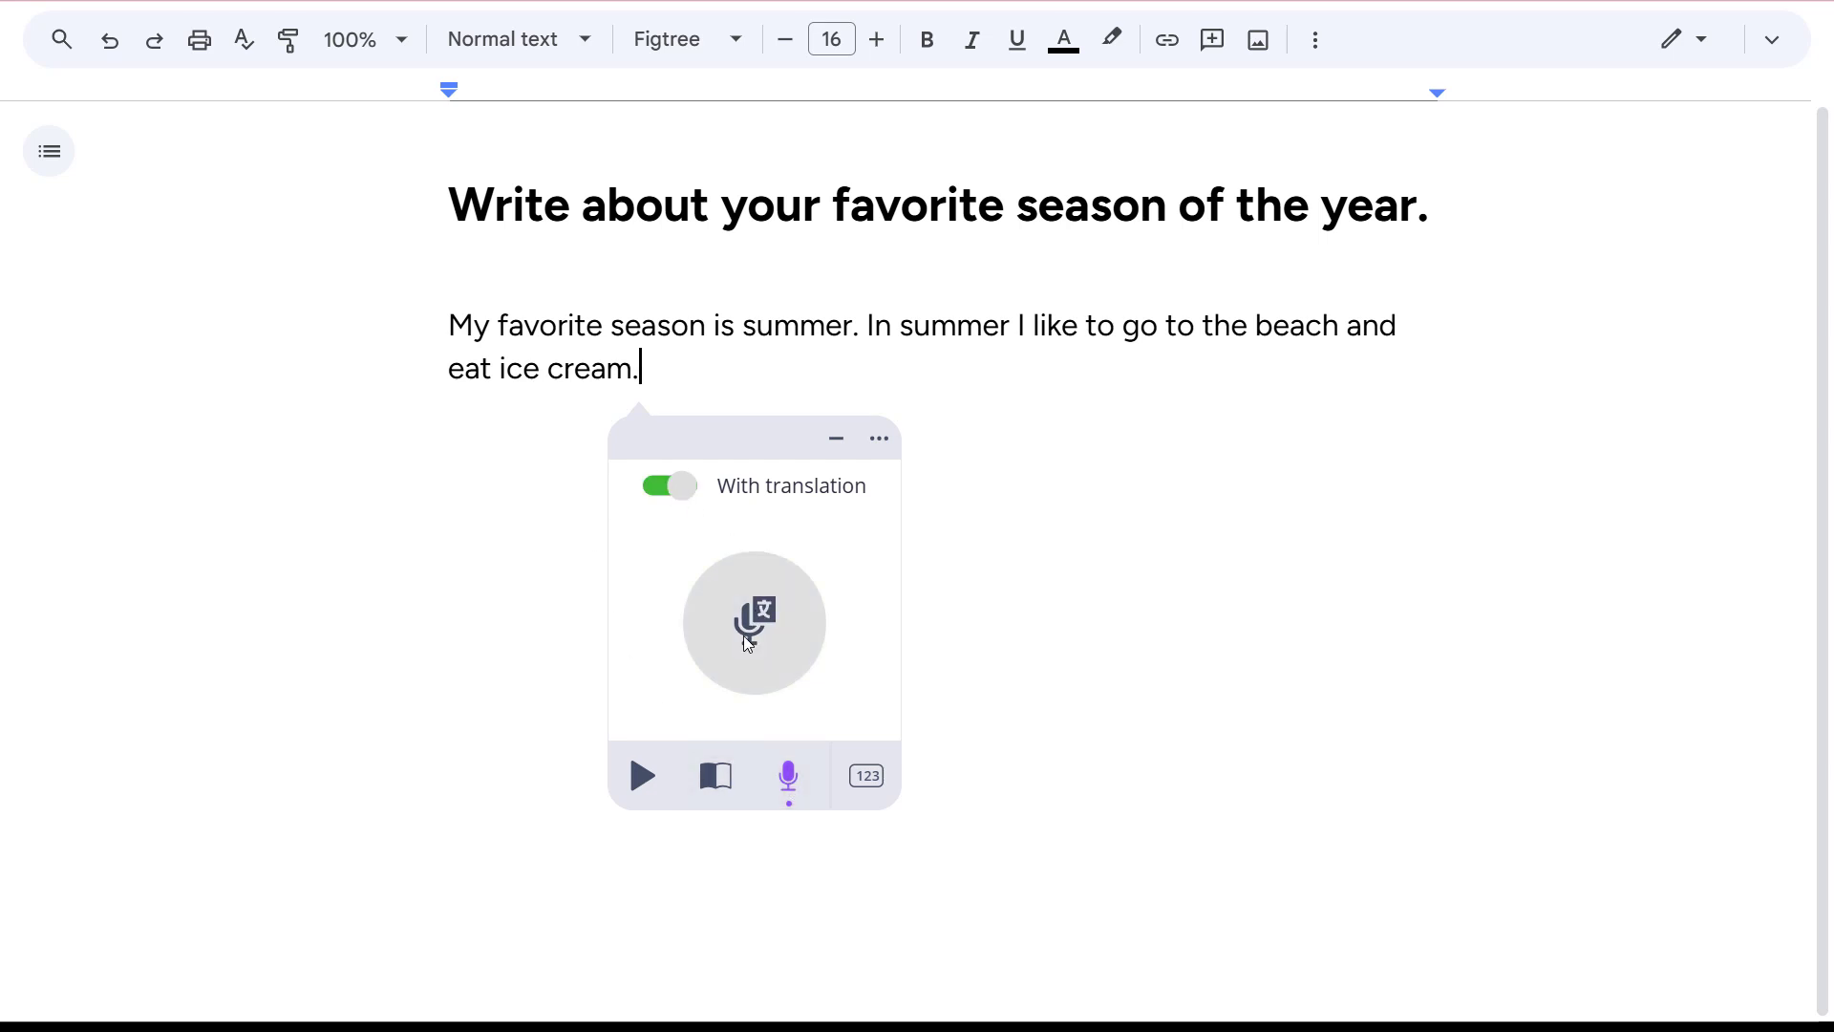
left_click(754, 621)
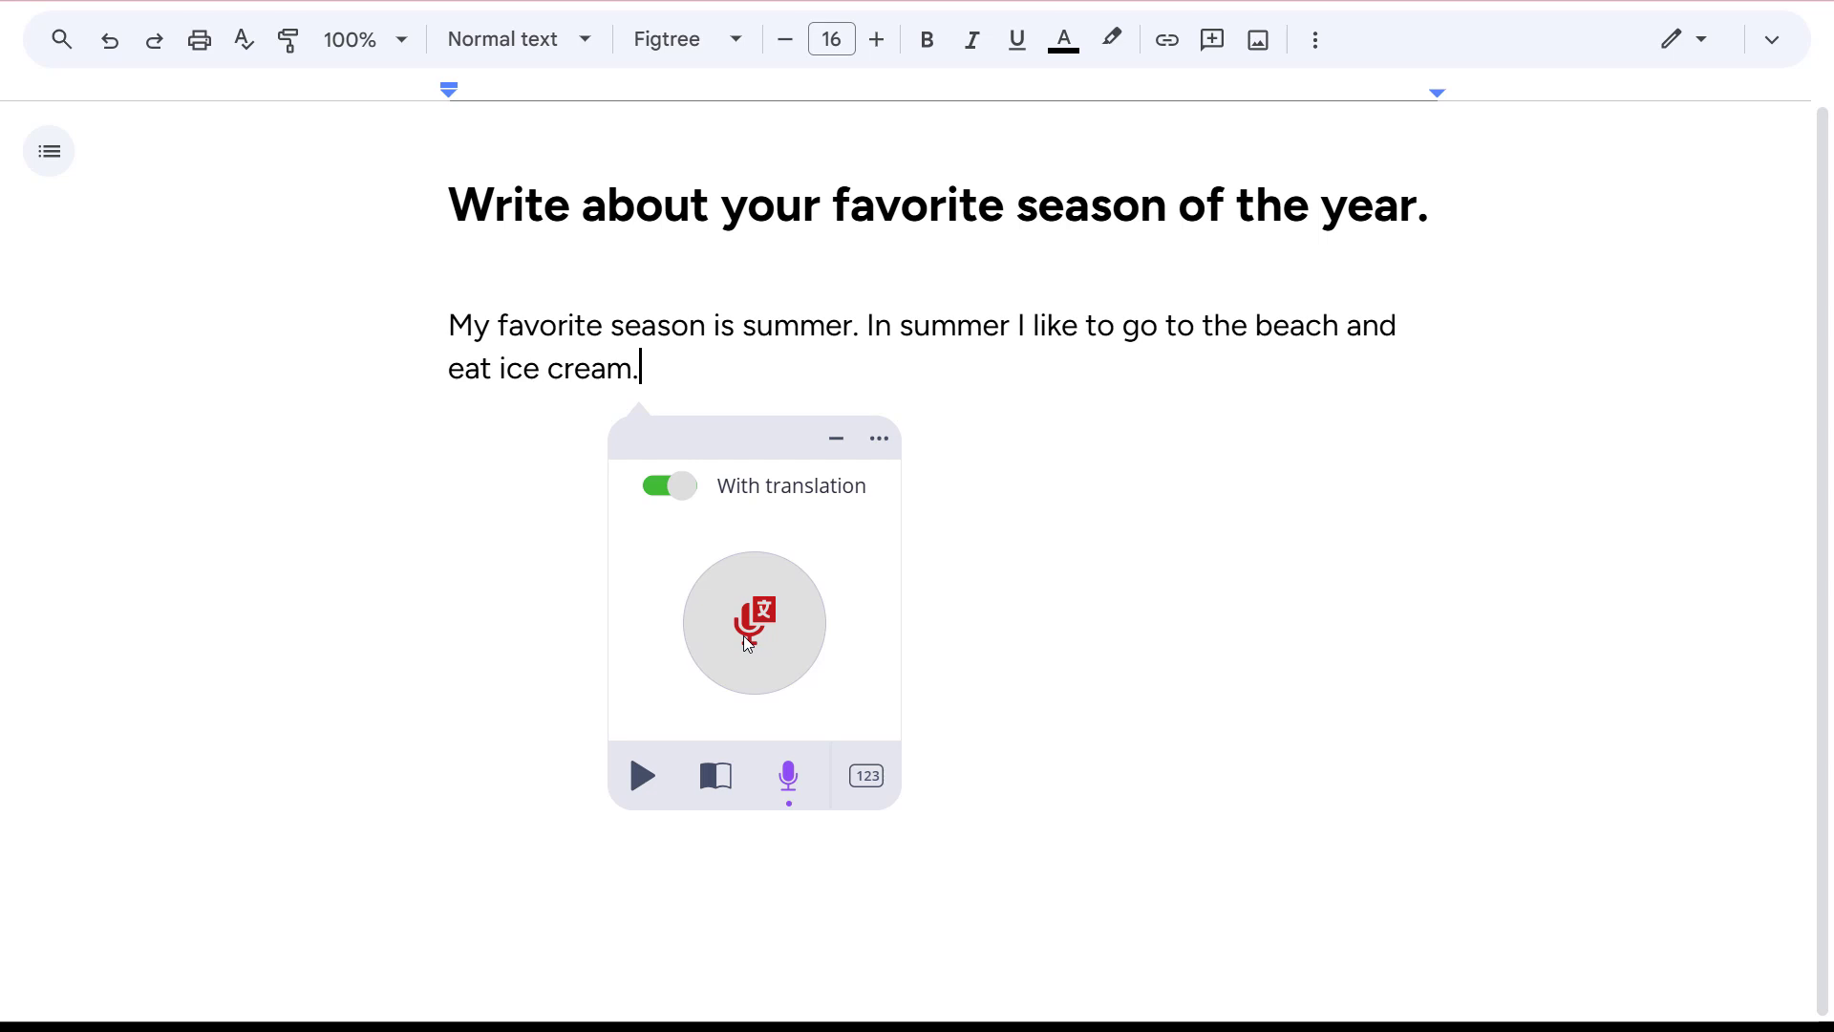
left_click(755, 621)
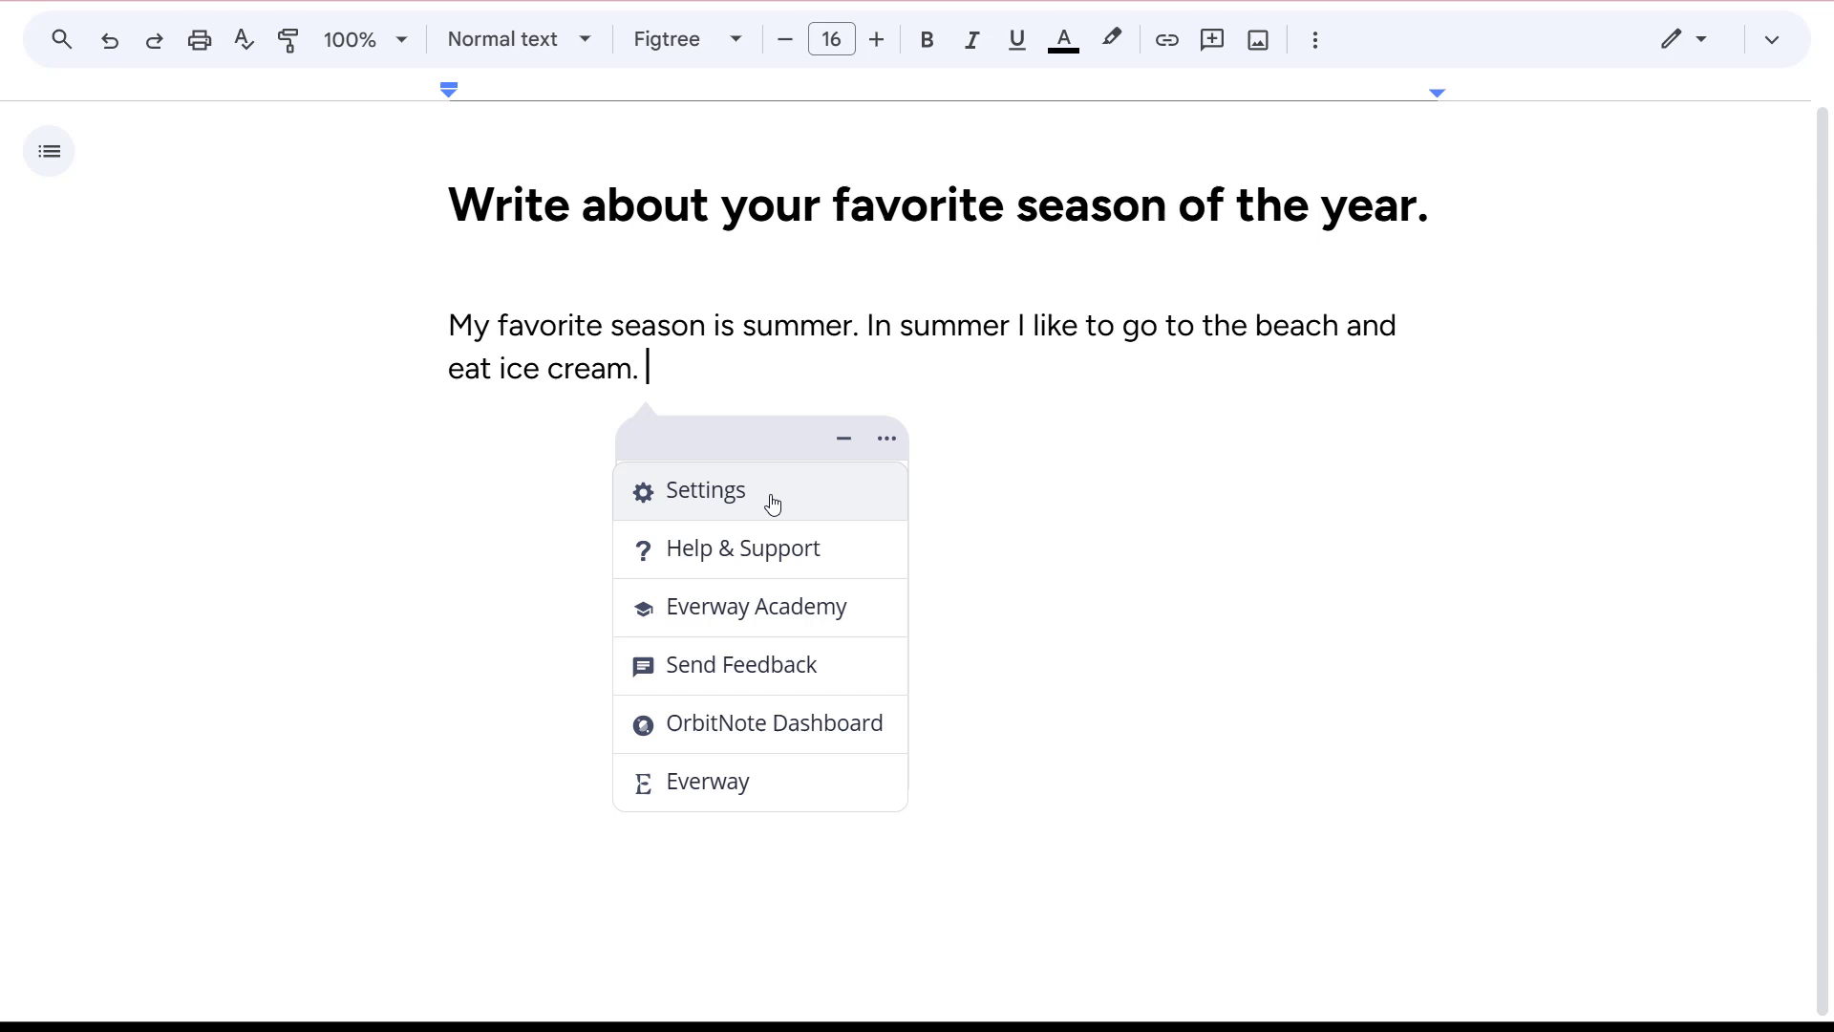
Turn on Prediction's translation help while typing, Spanish into English.
left_click(705, 491)
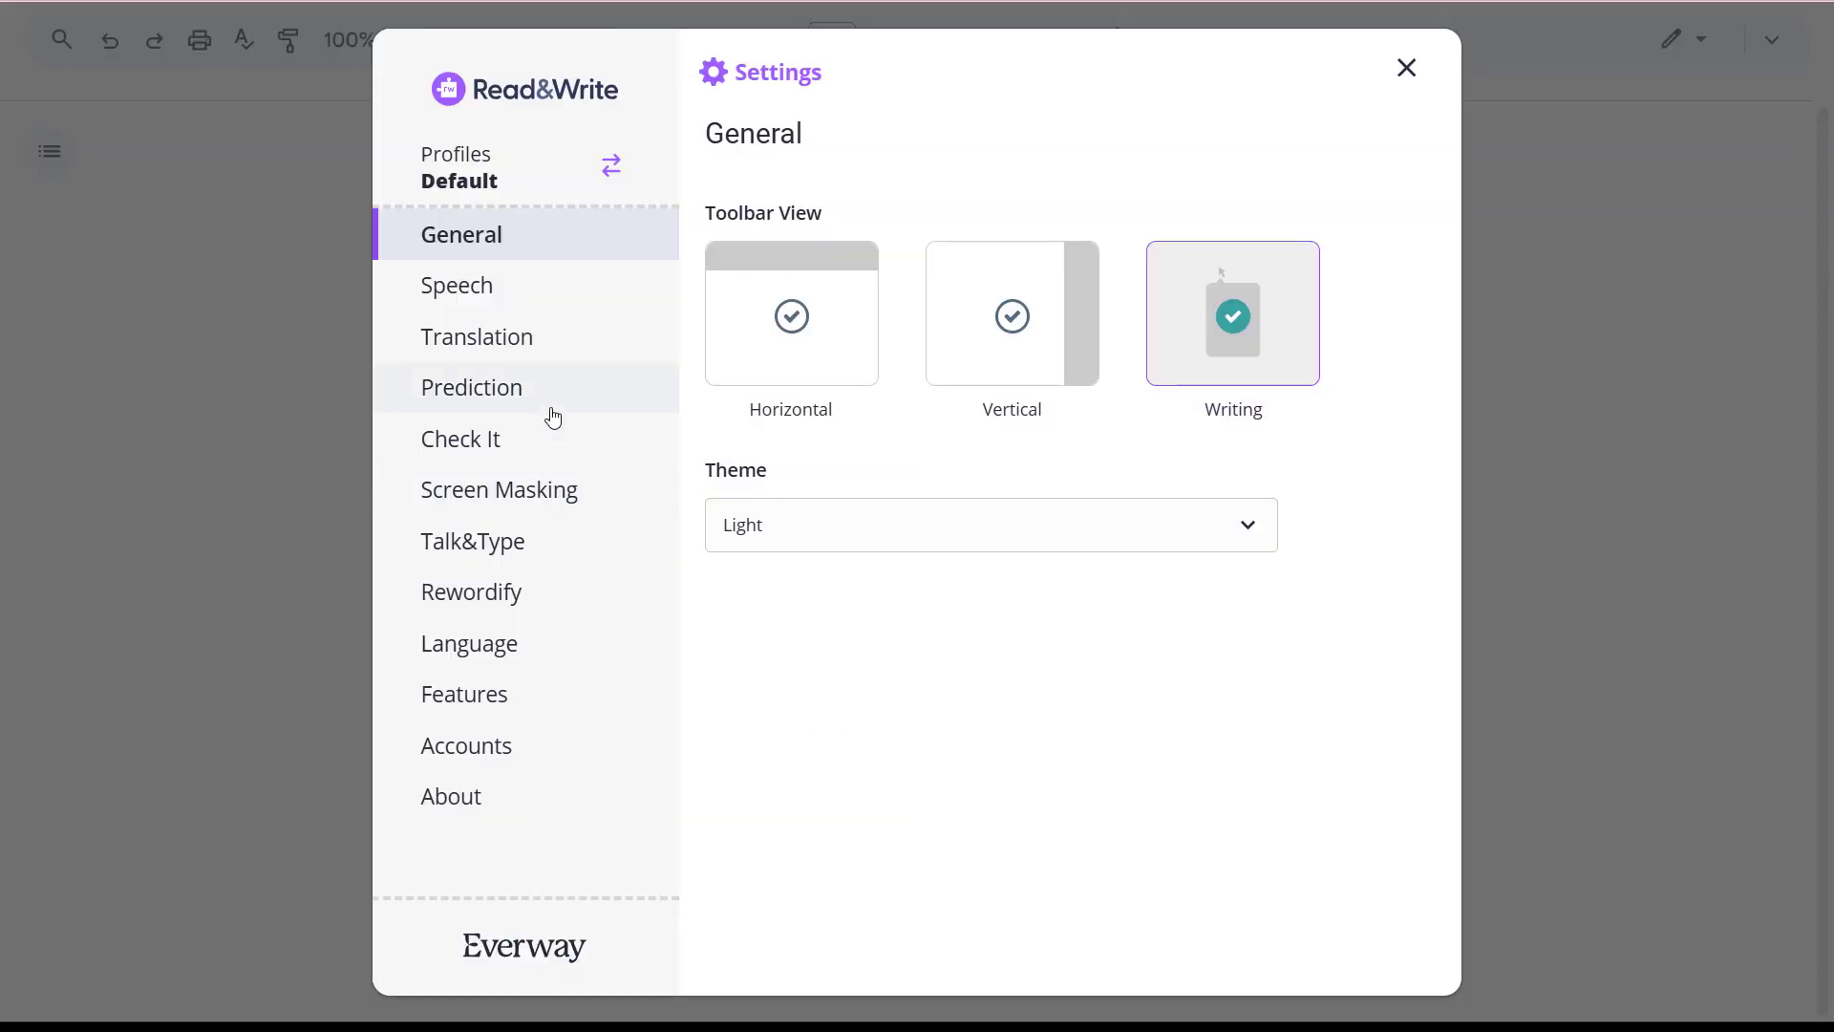
left_click(472, 388)
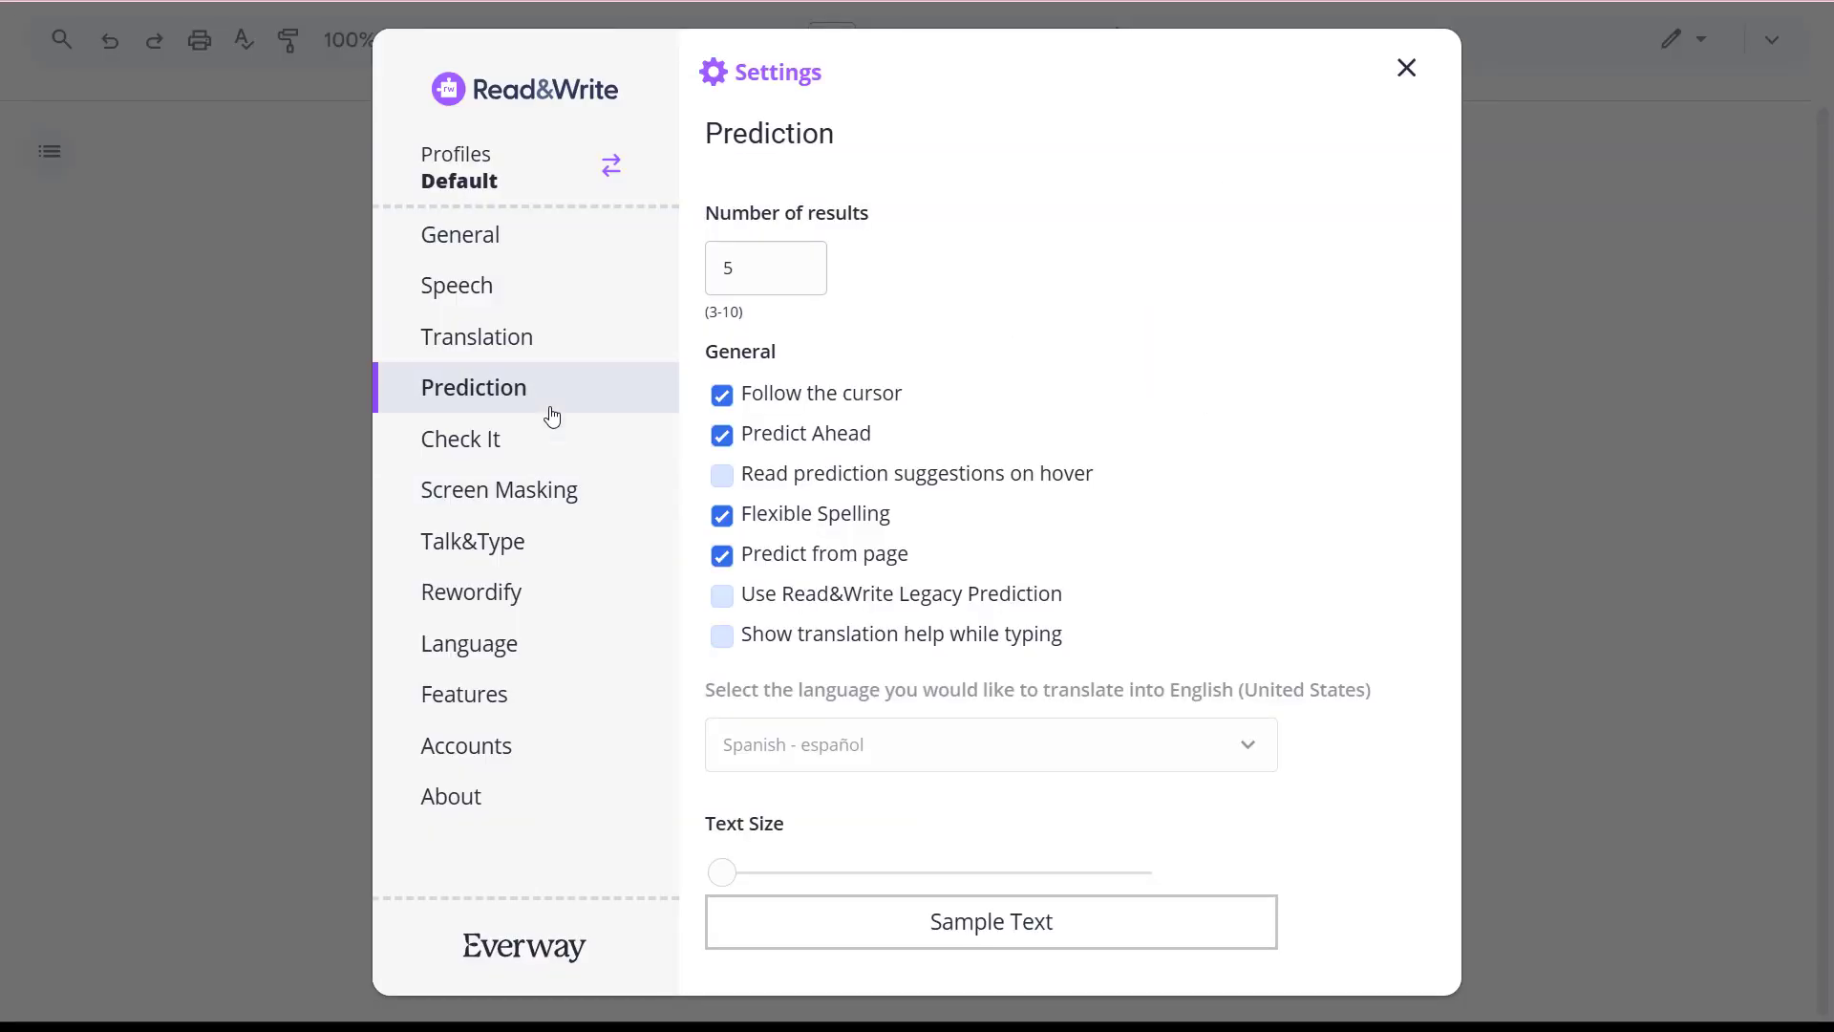
left_click(722, 634)
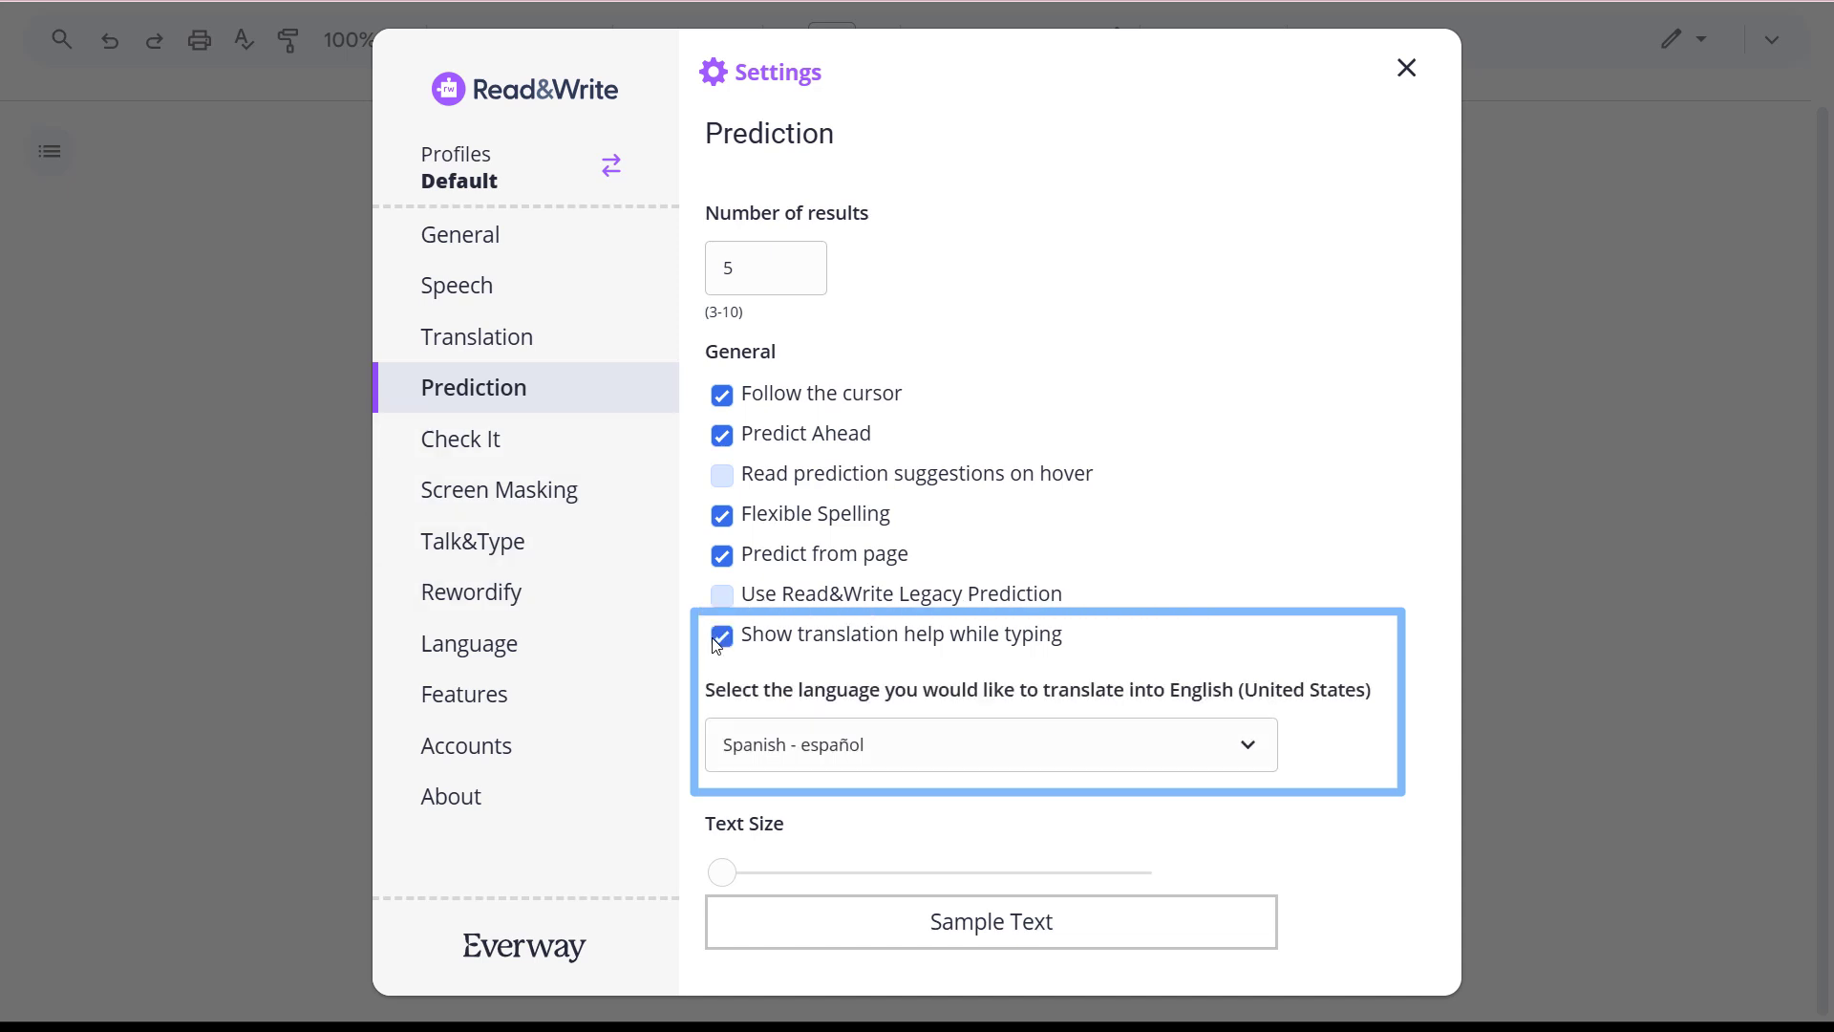
mouse_move(1278, 353)
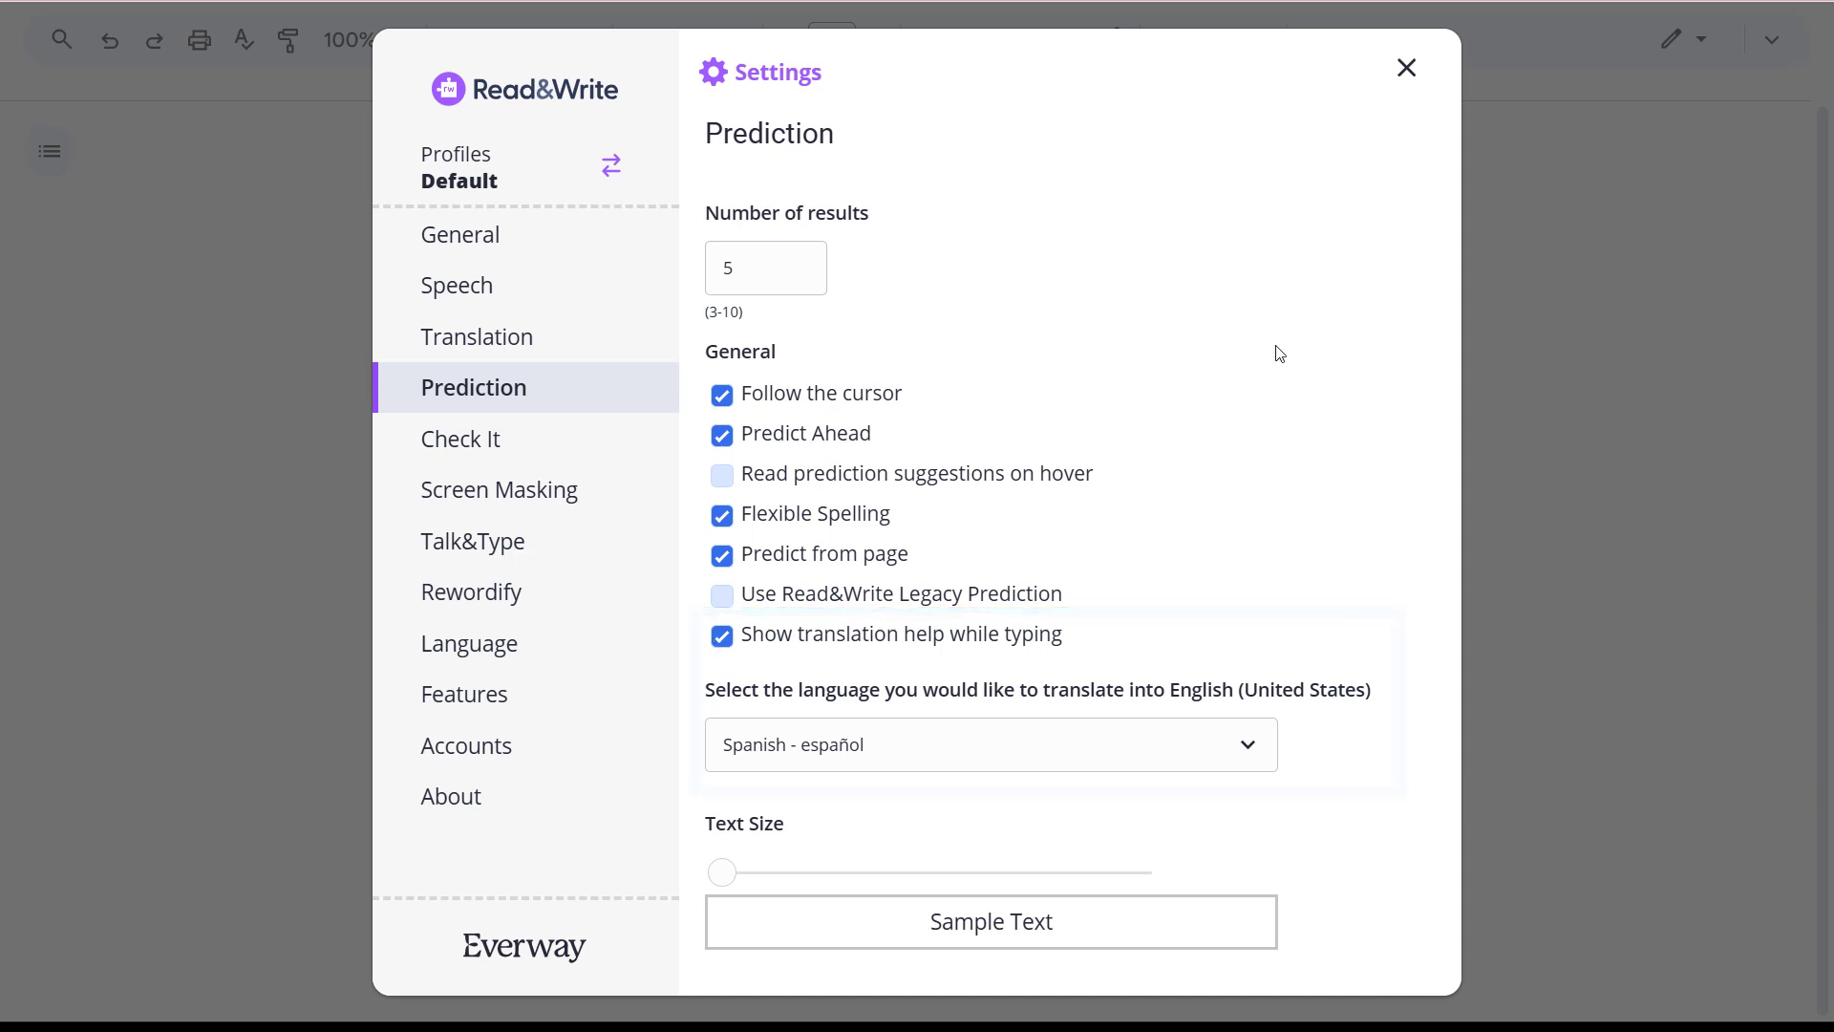
Type 'also like ... nadar' and replace 'nadar' with the predicted 'swimming'.
left_click(1405, 67)
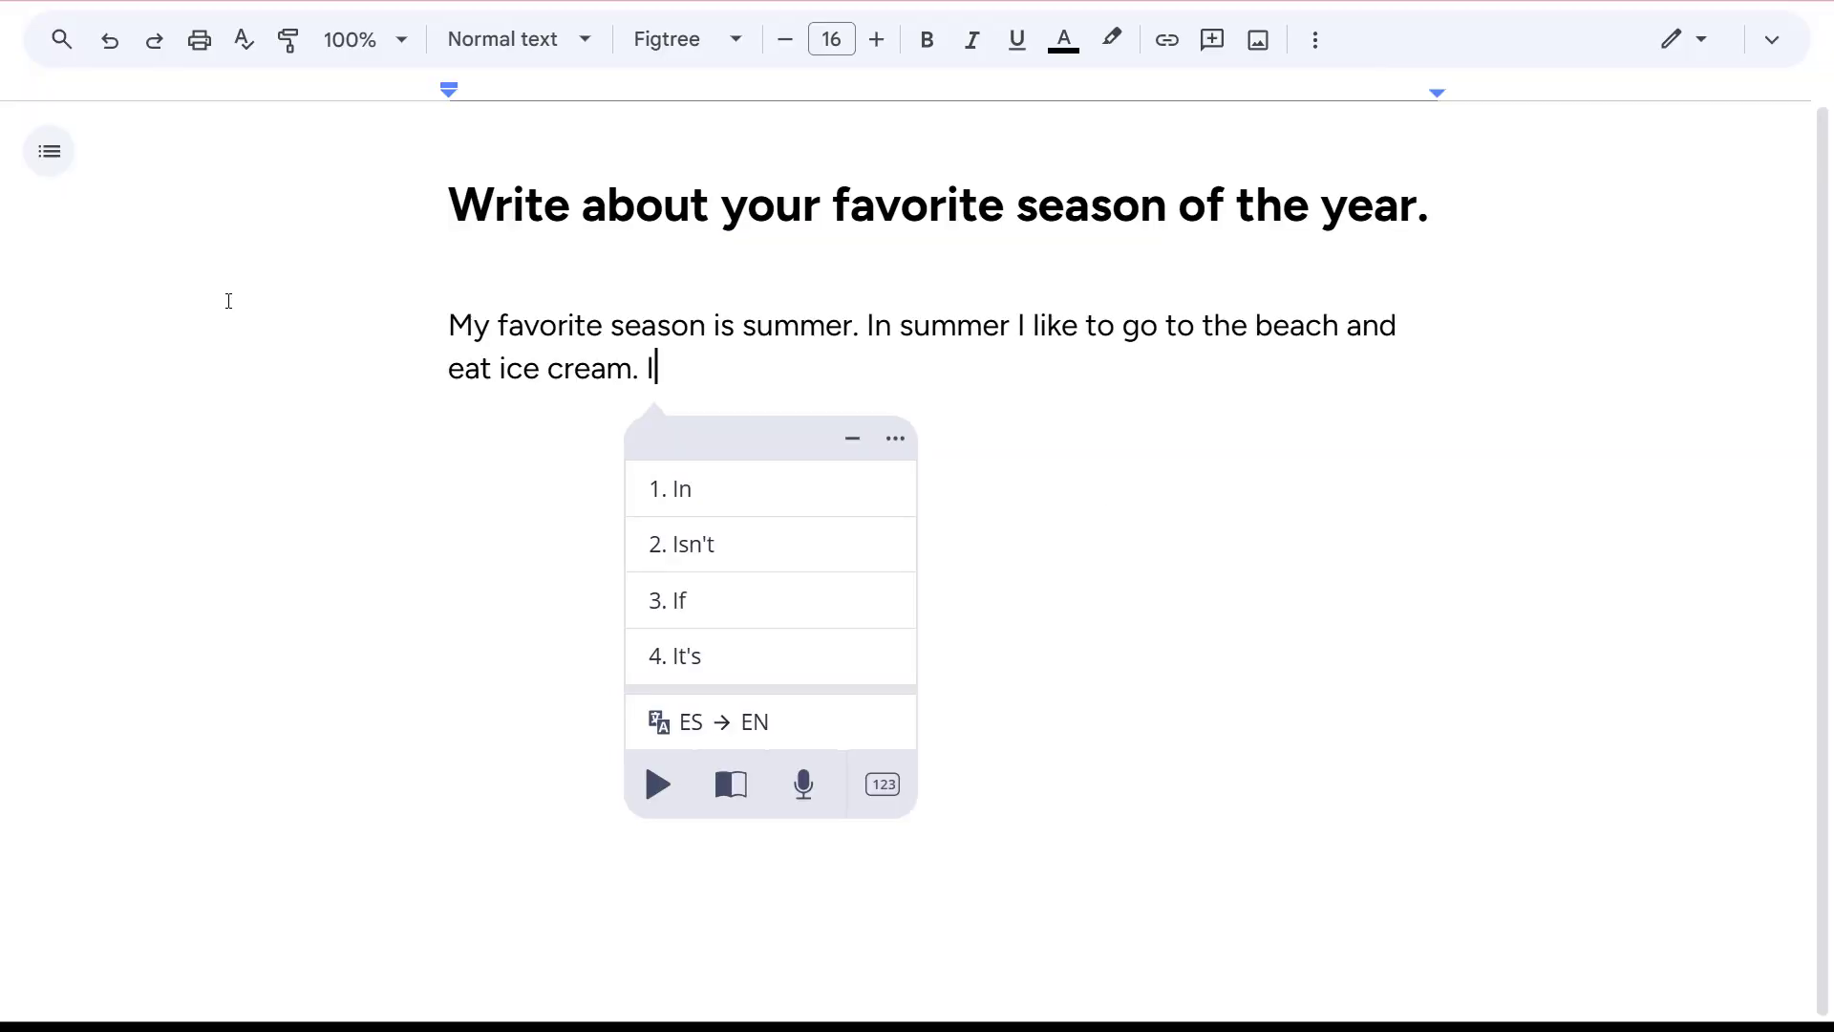
type("also like")
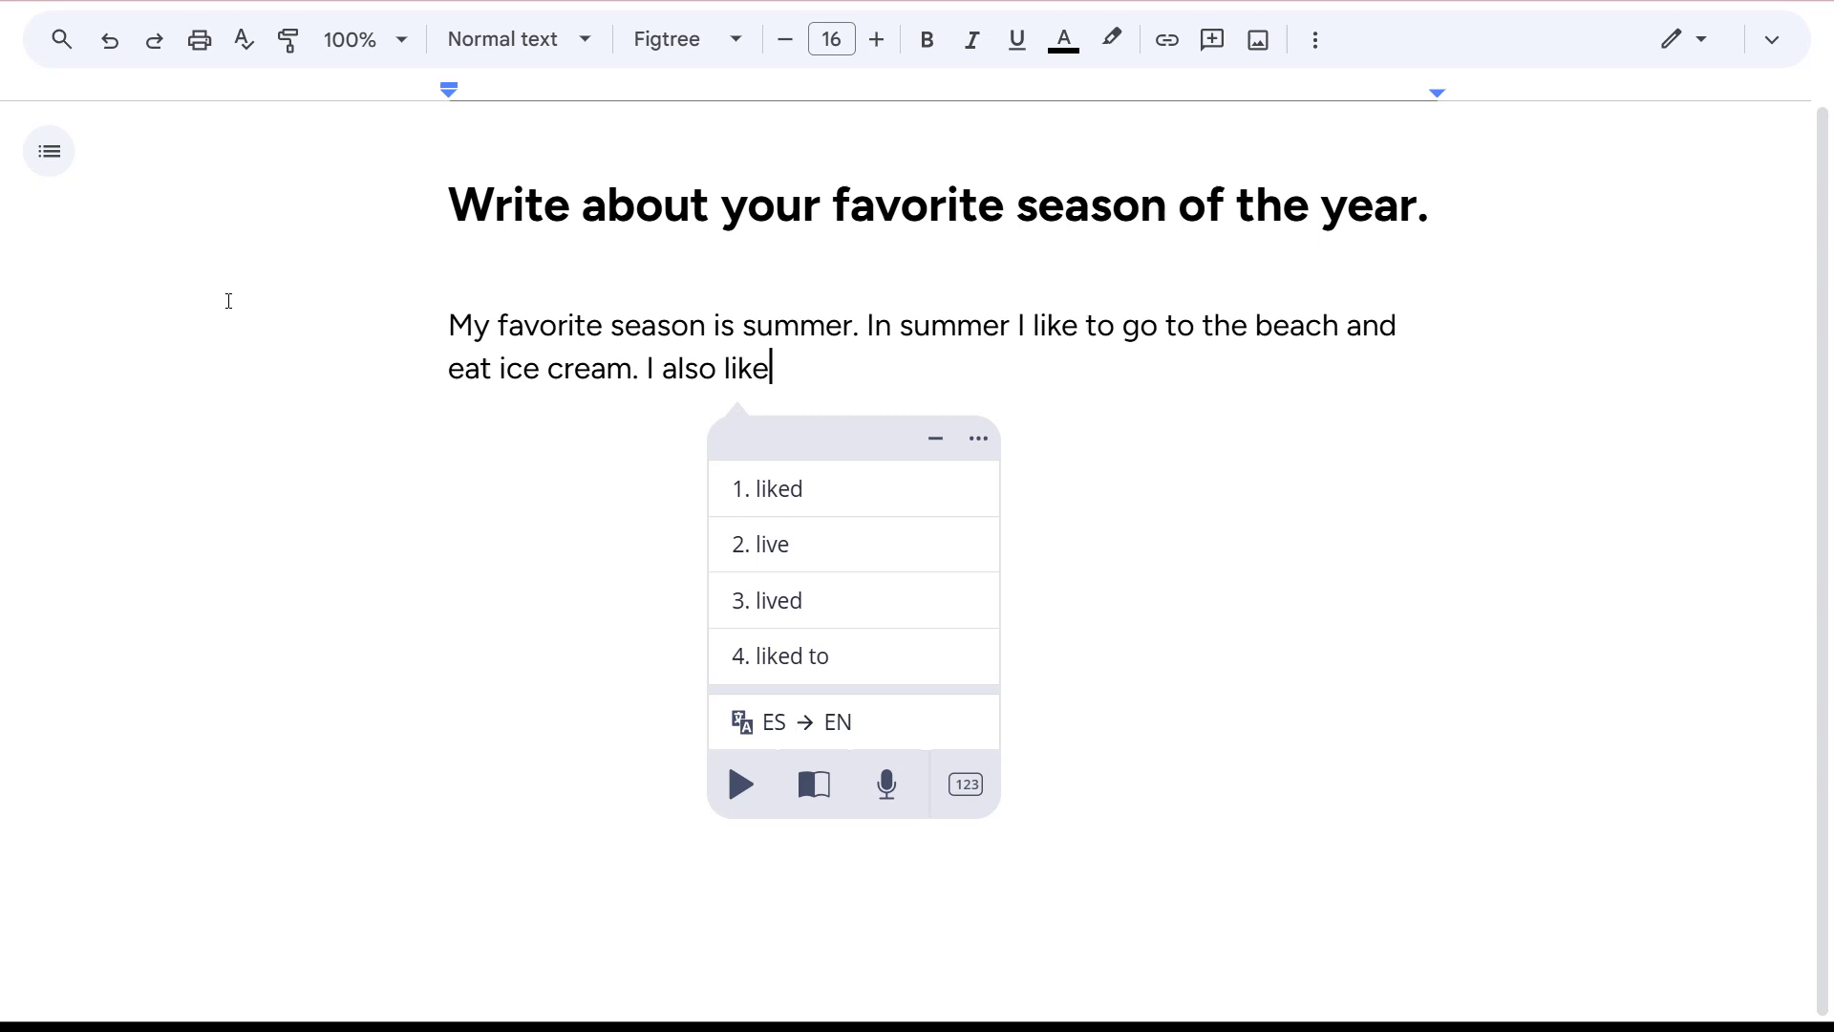
left_click(779, 655)
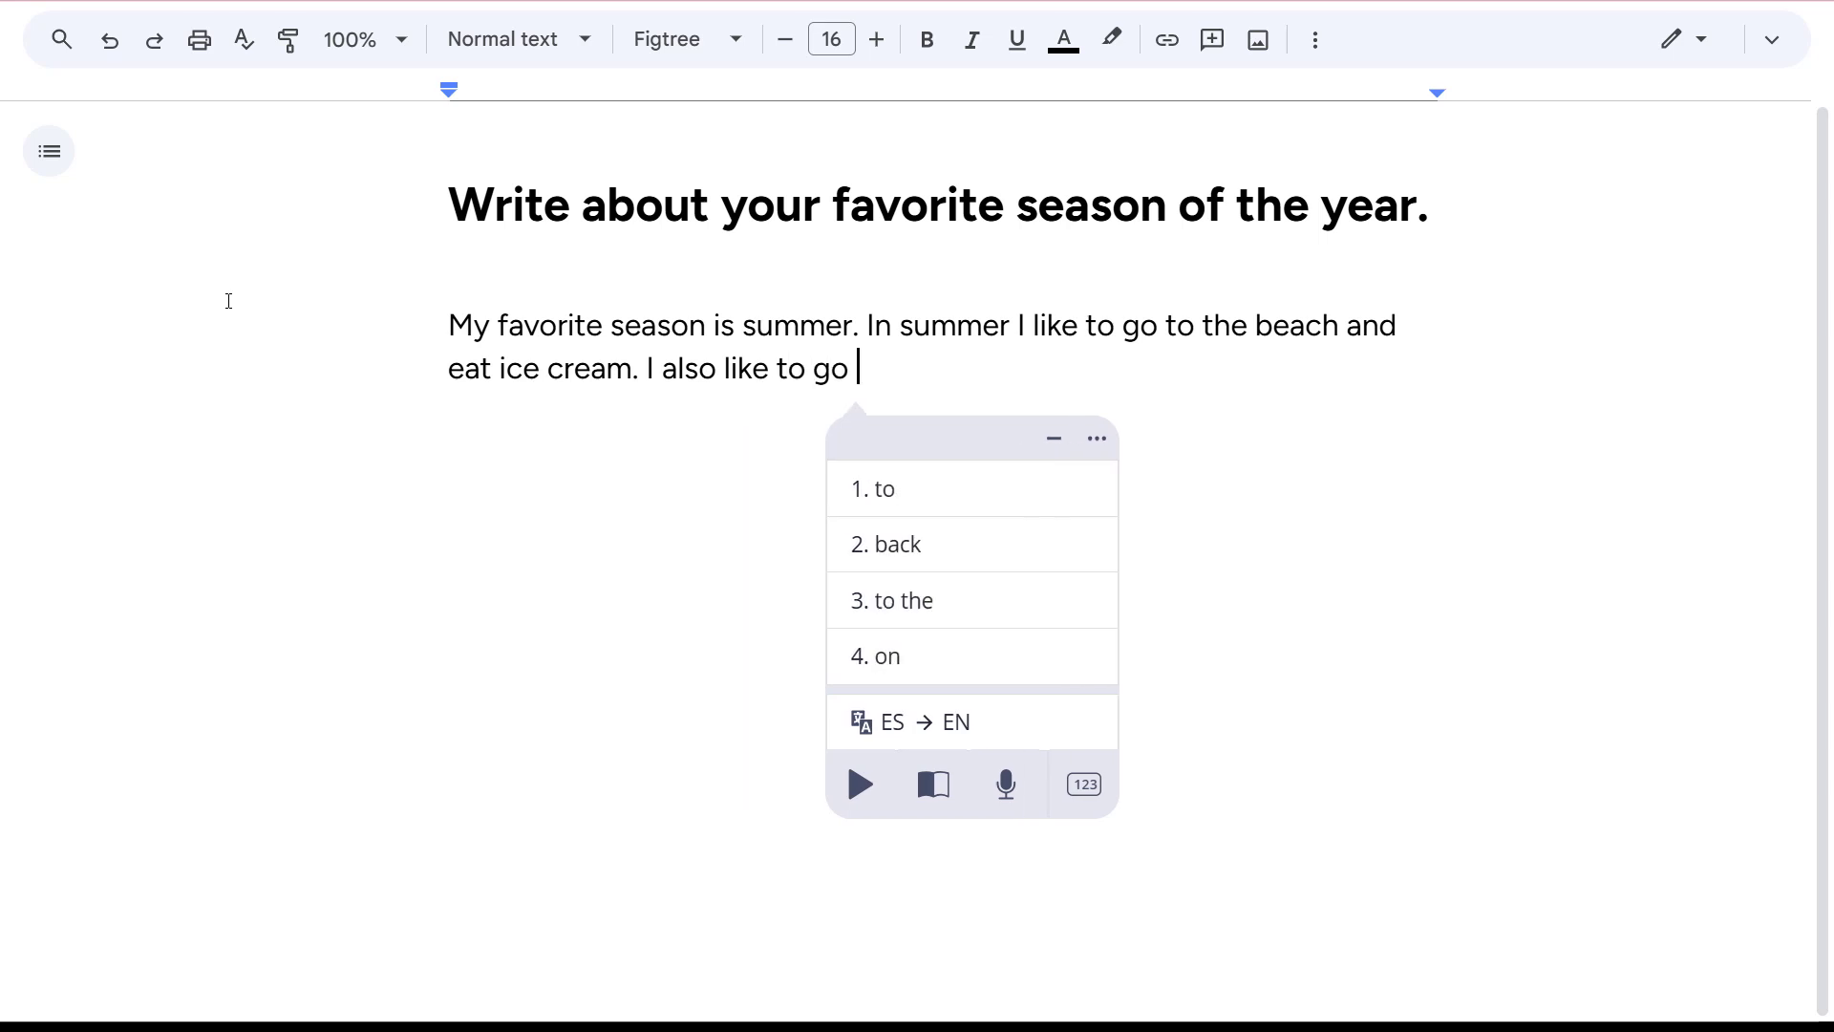
type("nadar")
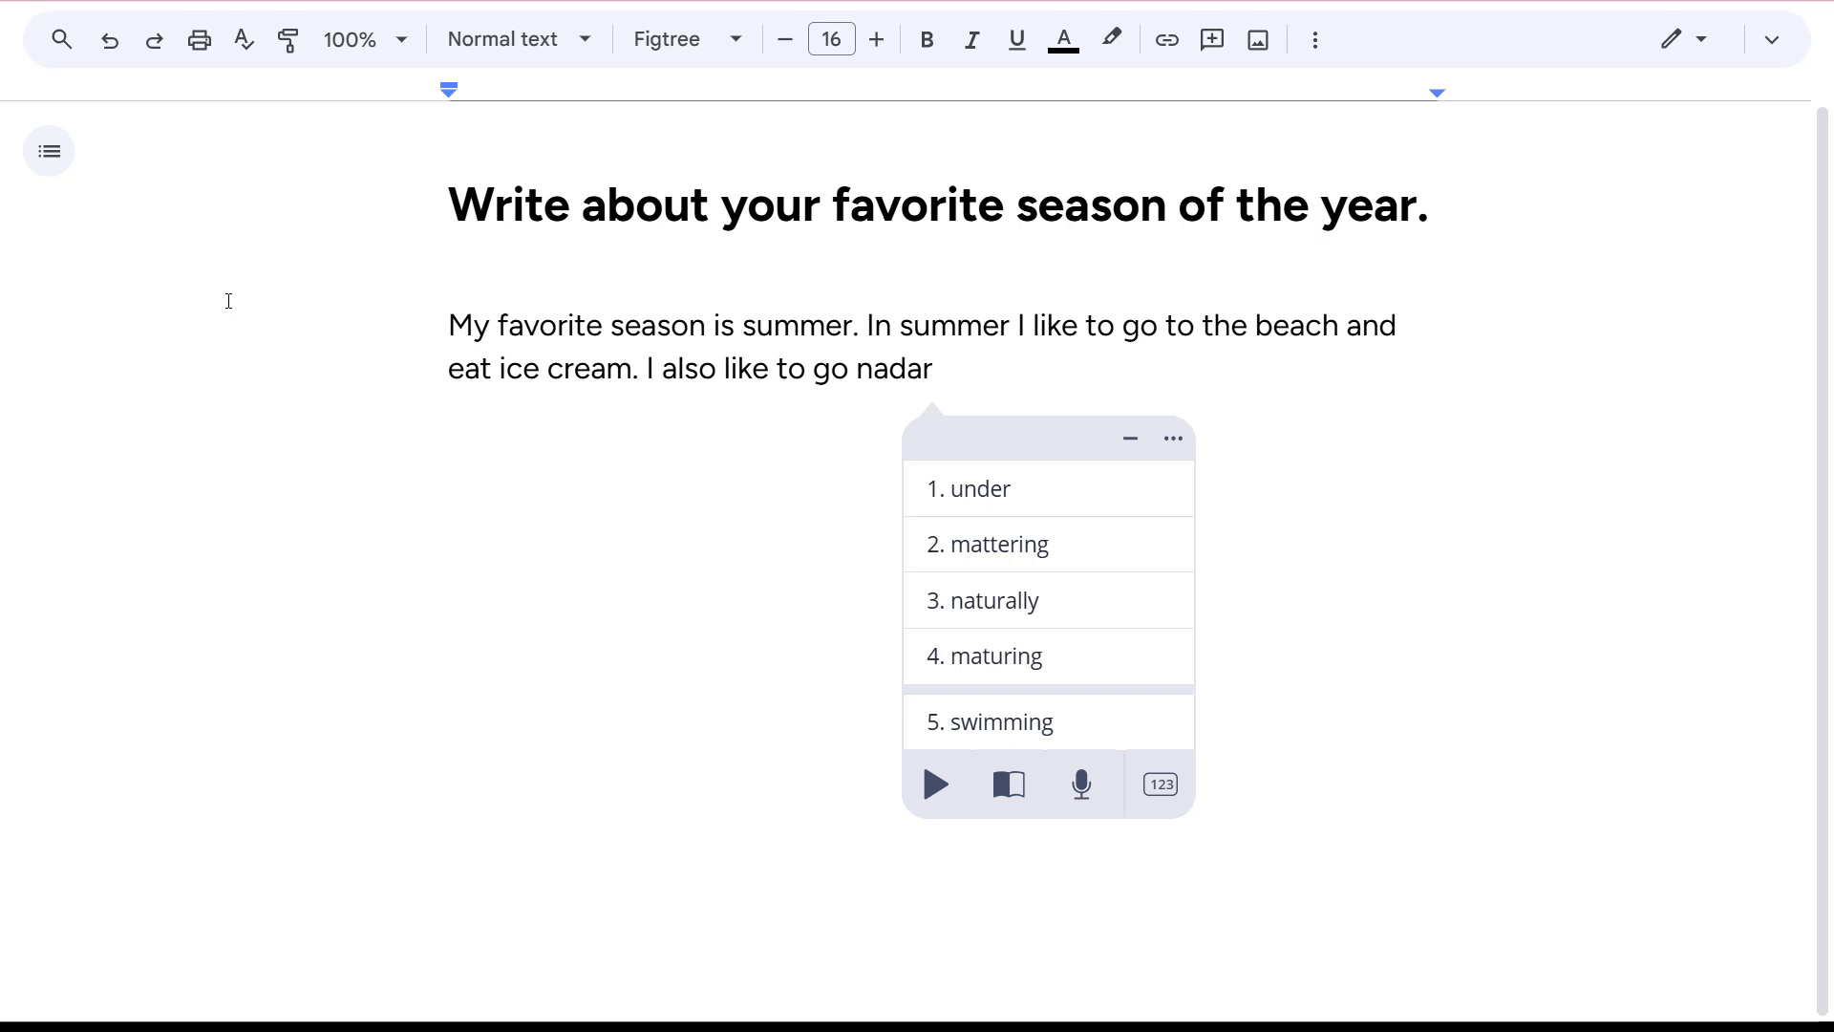
double_click(892, 368)
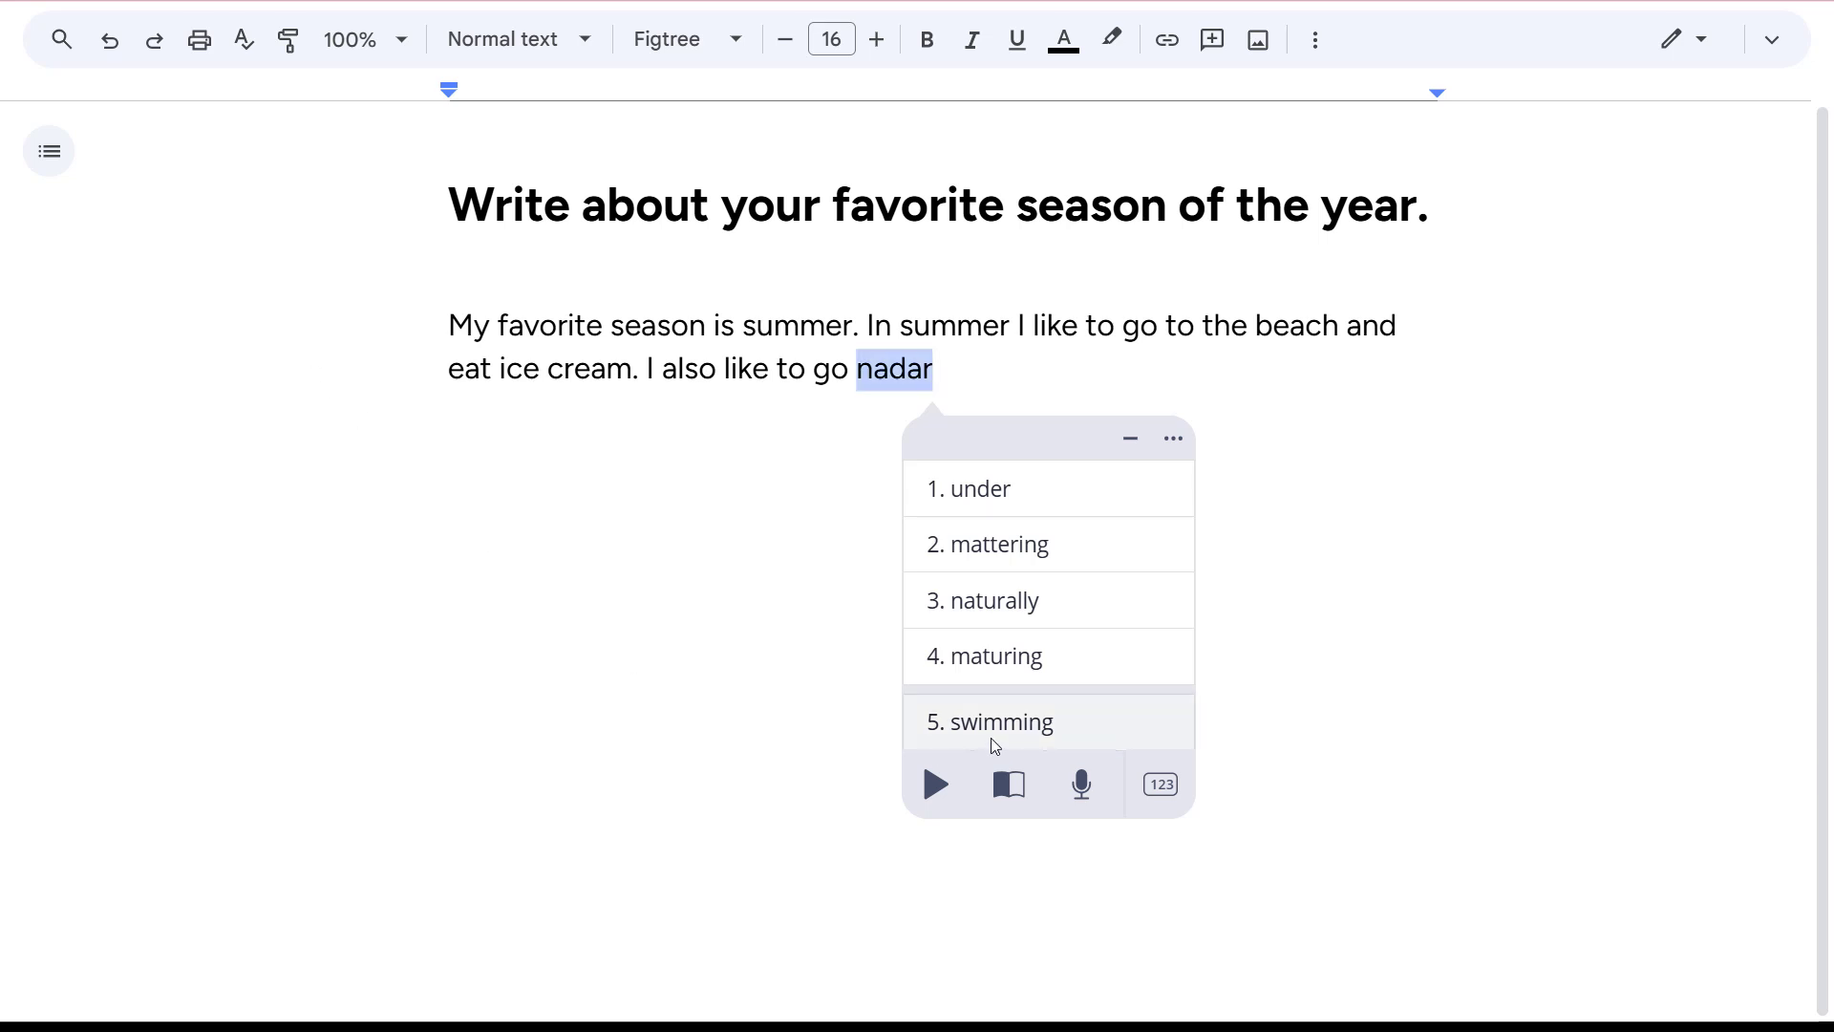
left_click(999, 721)
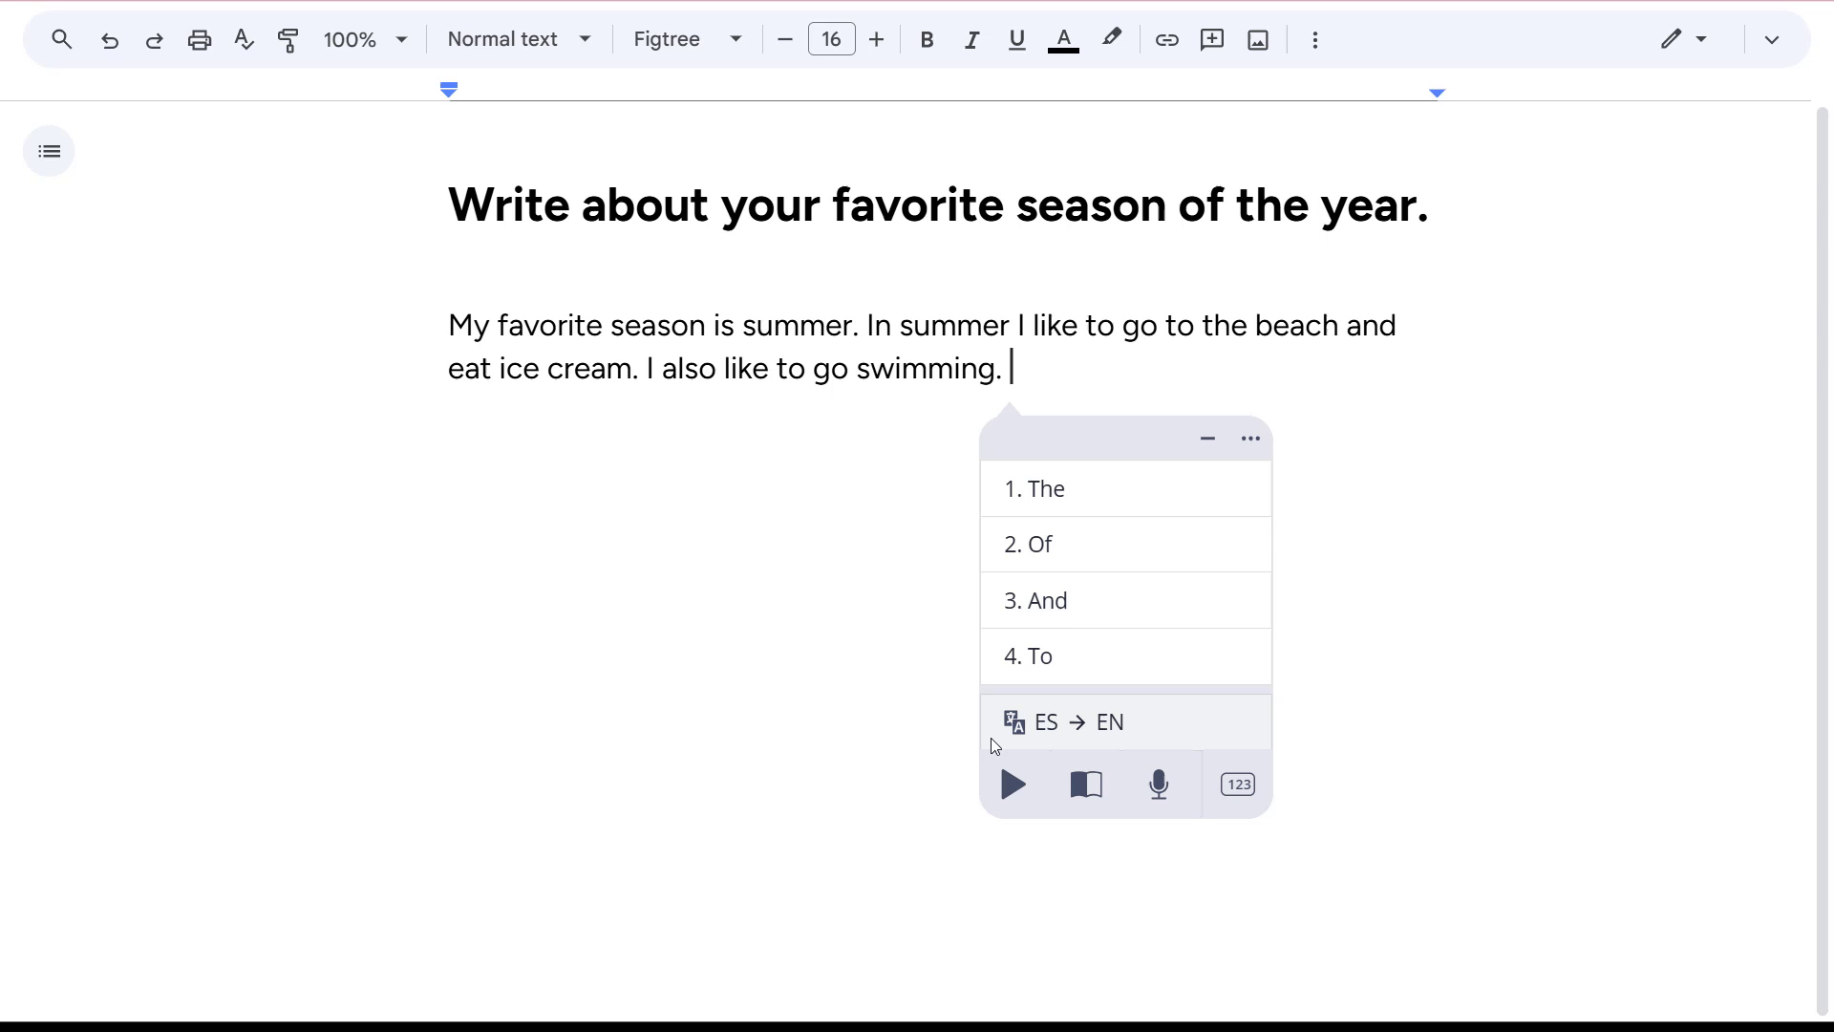